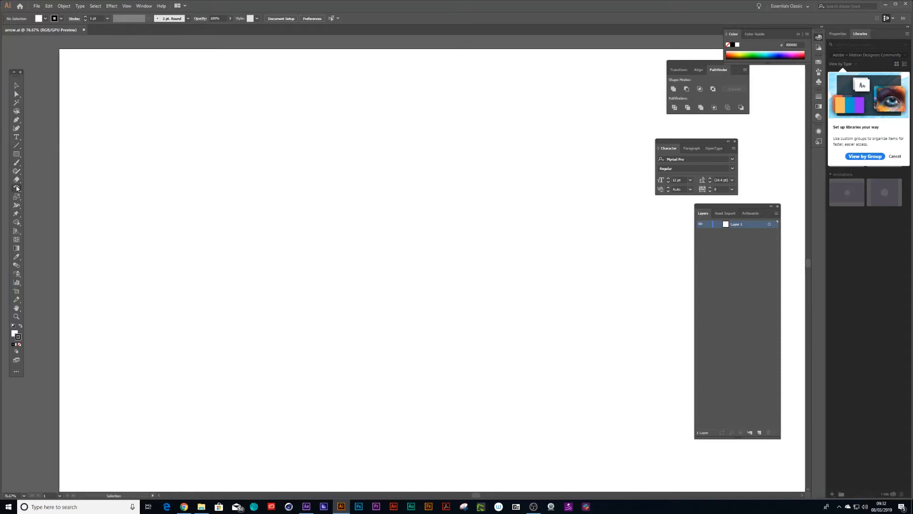
Paint a rough black blob of freehand brush strokes on the artboard.
{"action": "left_click", "coordinate": [16, 162]}
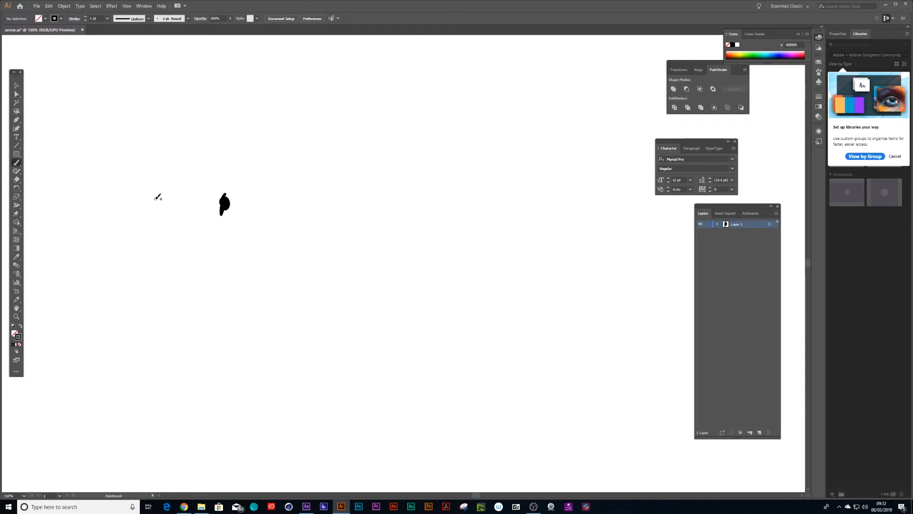
{"action": "left_click_drag", "start_coordinate": [225, 201], "coordinate": [221, 209]}
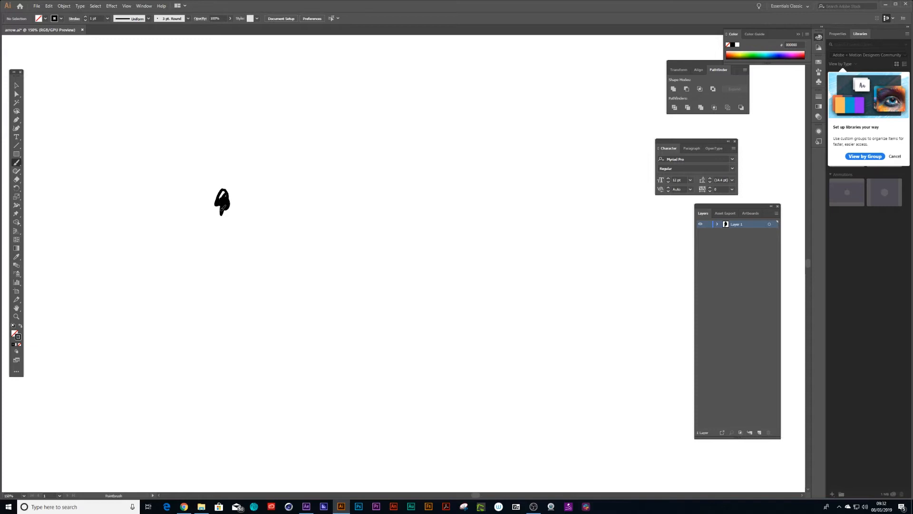
{"action": "left_click_drag", "start_coordinate": [222, 201], "coordinate": [233, 203]}
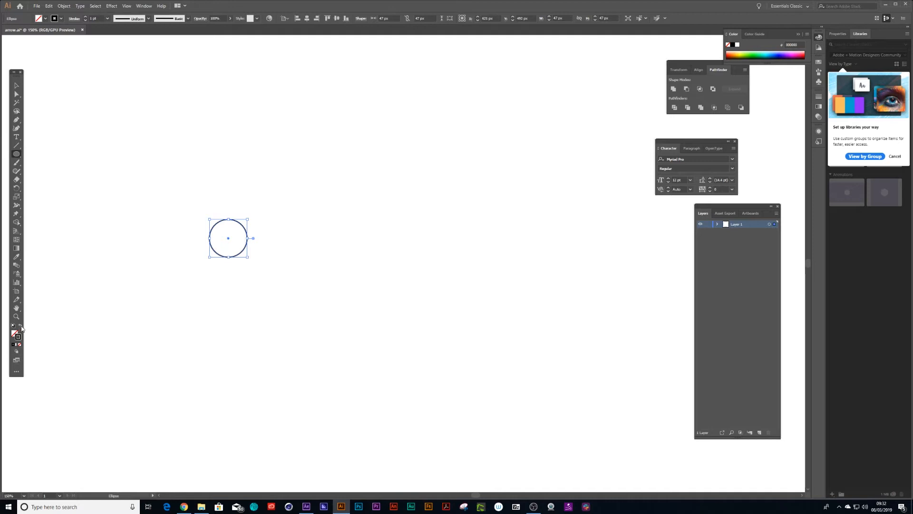
Cluster small black circles along the blob's edge into a bumpy shape and select them all.
{"action": "left_click_drag", "start_coordinate": [227, 238], "coordinate": [238, 230]}
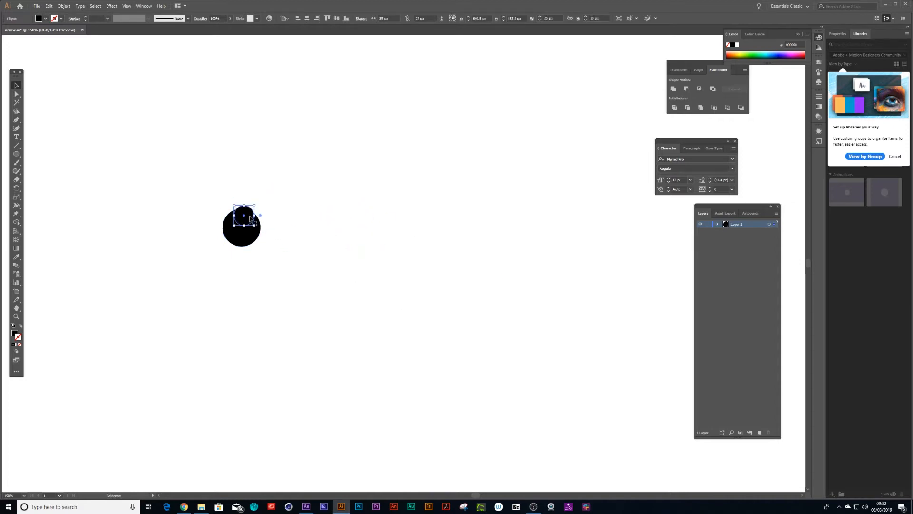
{"action": "left_click_drag", "start_coordinate": [243, 214], "coordinate": [403, 264]}
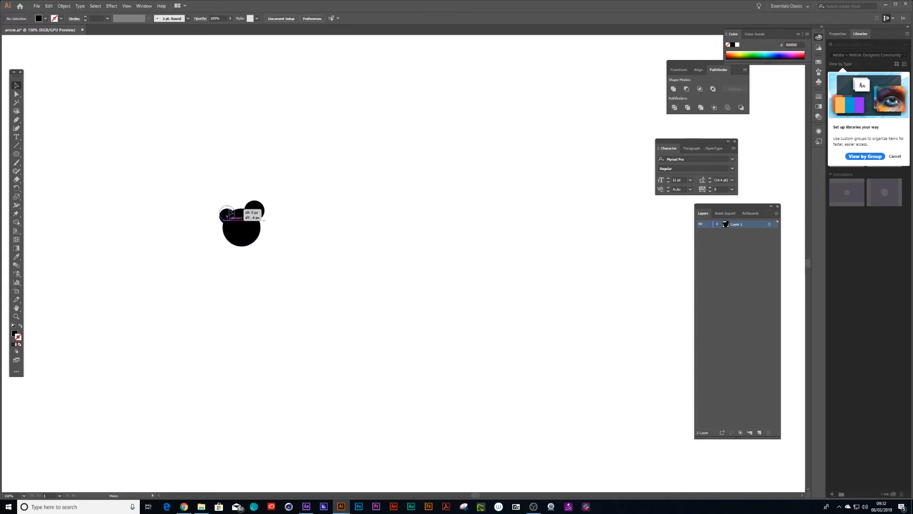
{"action": "left_click_drag", "start_coordinate": [241, 223], "coordinate": [403, 263]}
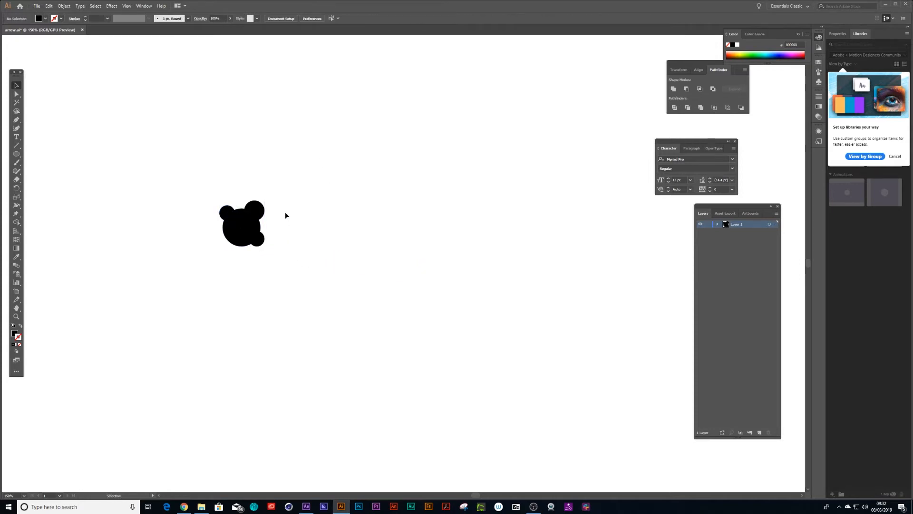
{"action": "left_click_drag", "start_coordinate": [395, 255], "coordinate": [415, 272]}
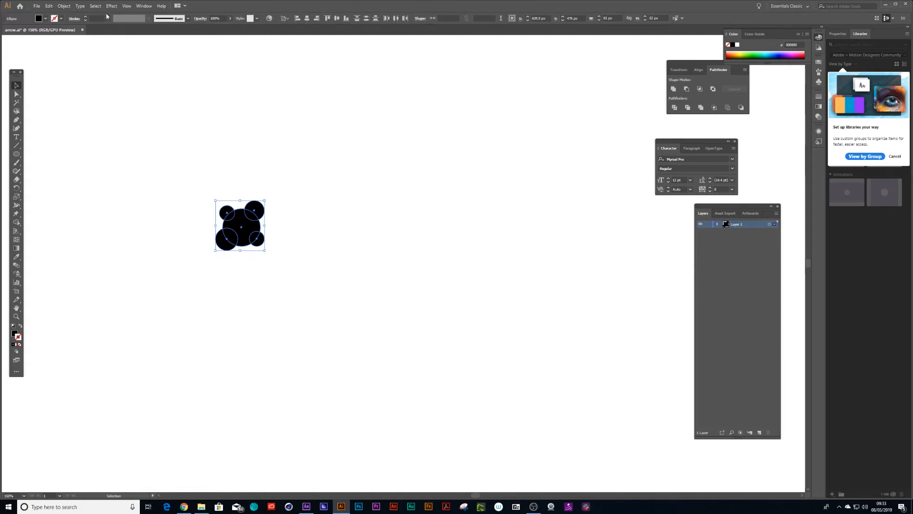
{"action": "mouse_move", "coordinate": [190, 18]}
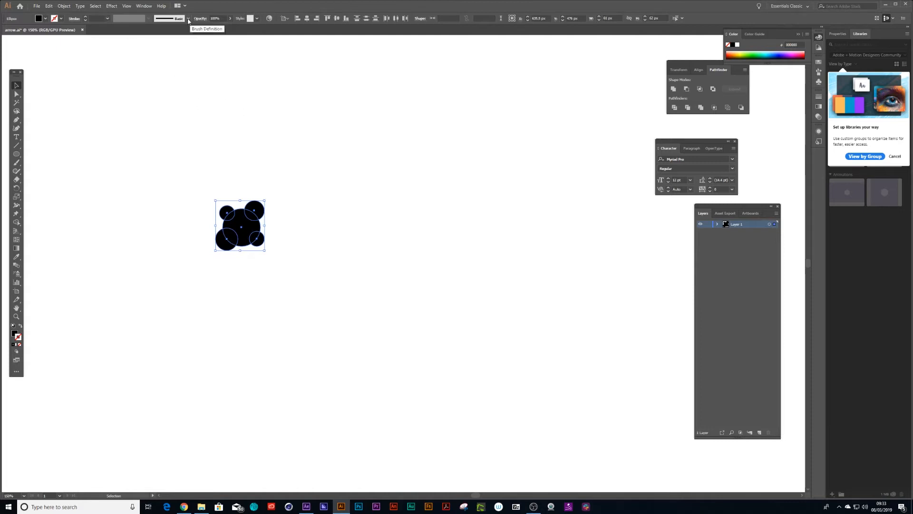
Create a new brush from the selected blob as an Art Brush.
{"action": "left_click", "coordinate": [187, 18]}
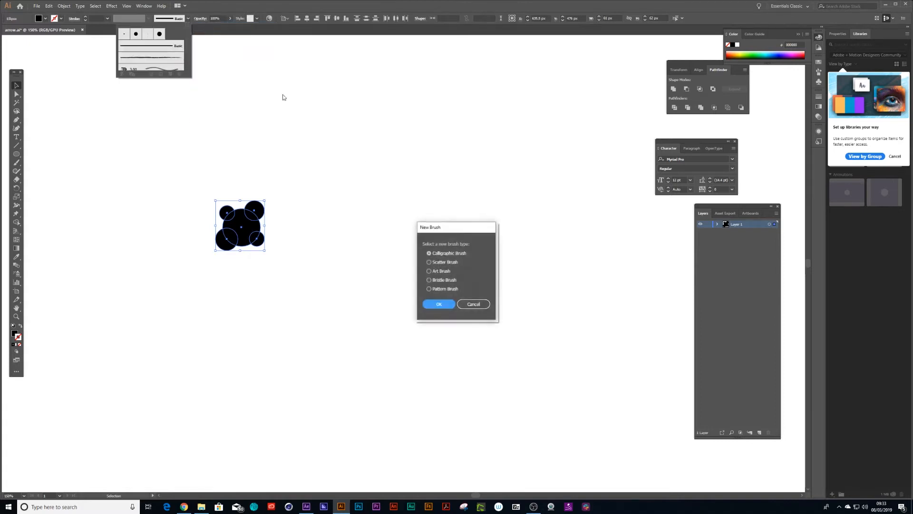
{"action": "left_click", "coordinate": [429, 271]}
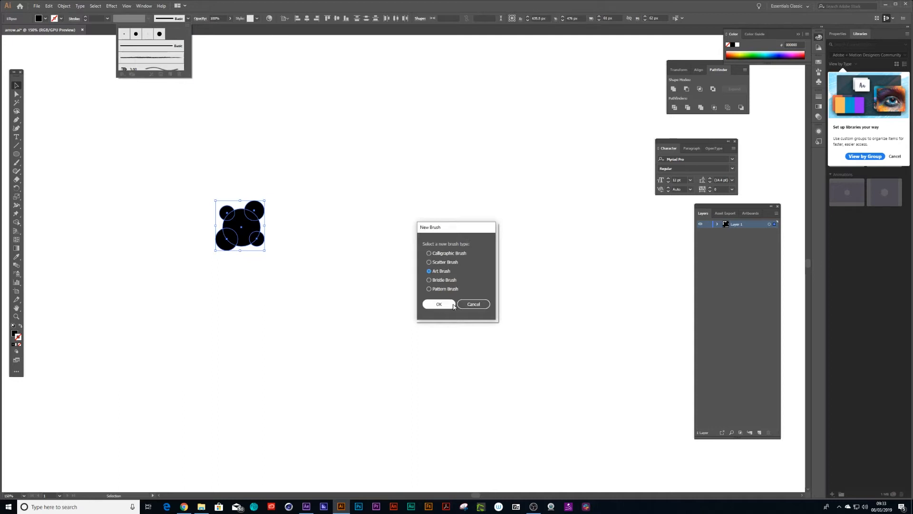
{"action": "left_click", "coordinate": [439, 303]}
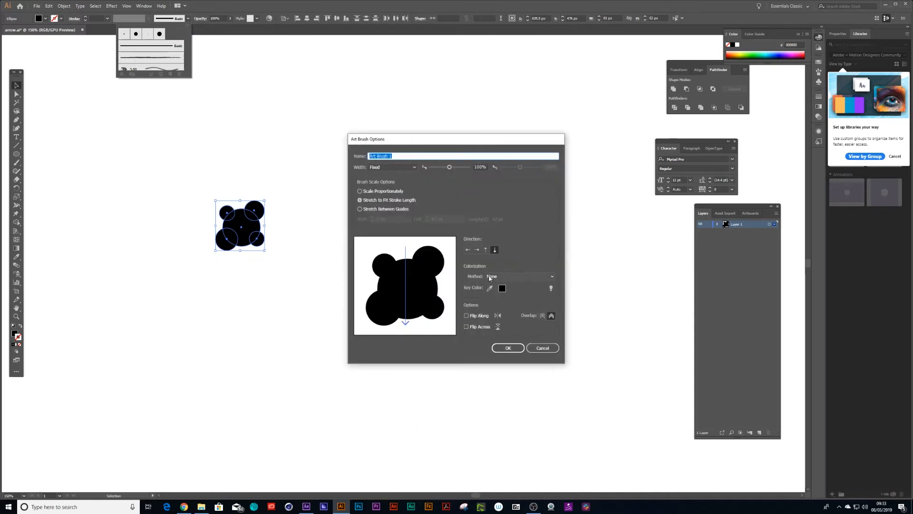
Set colourization to Tints and Shades, direction upward, and save the art brush.
{"action": "left_click", "coordinate": [520, 276]}
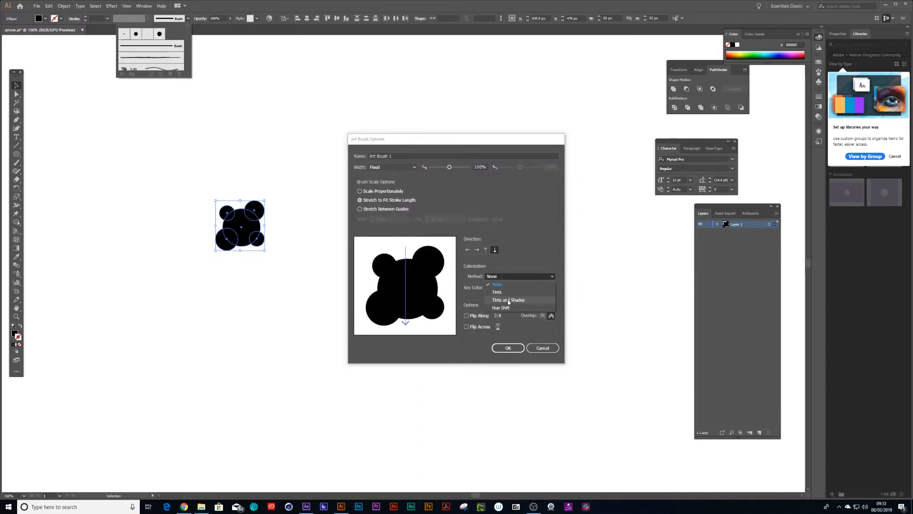
{"action": "left_click", "coordinate": [508, 299]}
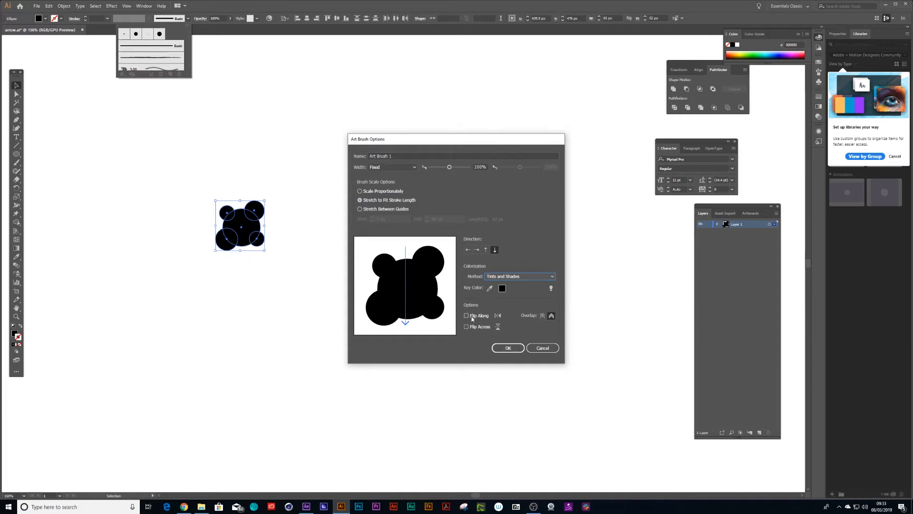
{"action": "left_click", "coordinate": [466, 315]}
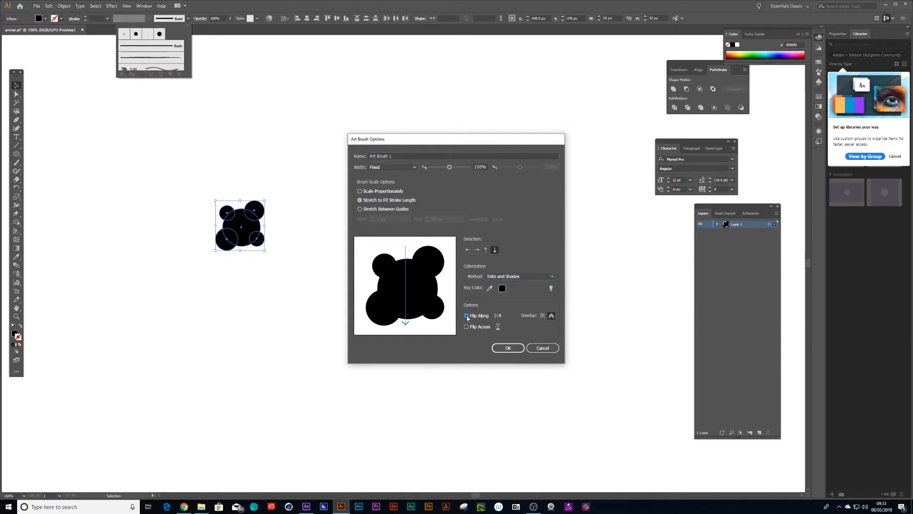
{"action": "left_click", "coordinate": [468, 250]}
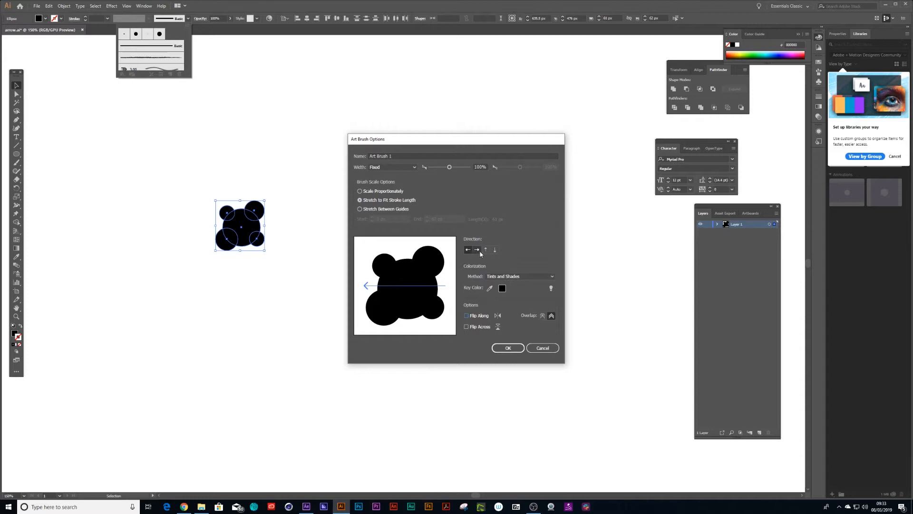
{"action": "left_click", "coordinate": [485, 250]}
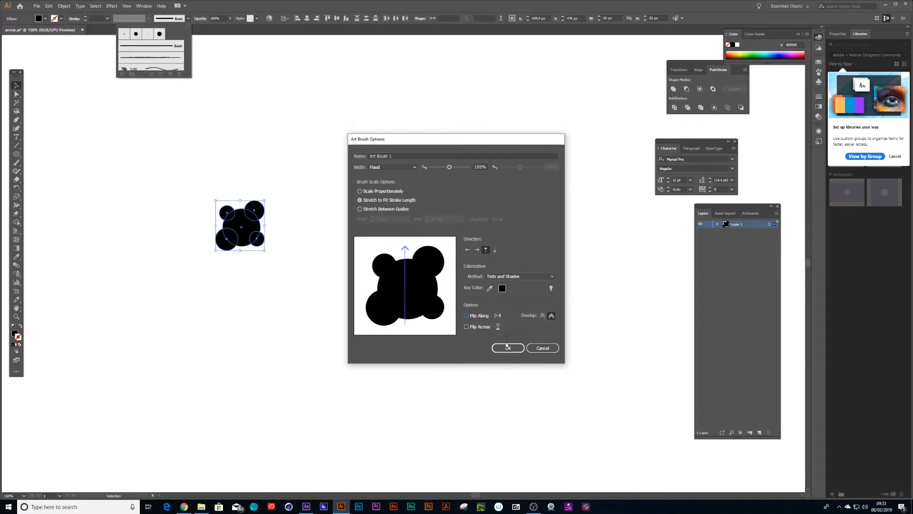
{"action": "left_click", "coordinate": [507, 348]}
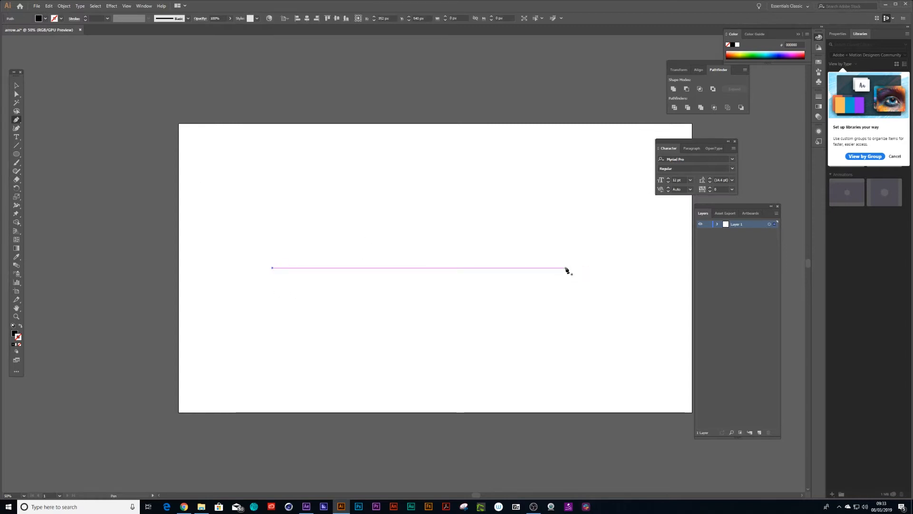
Draw a long horizontal line across the artboard for the arrow shaft.
{"action": "left_click_drag", "start_coordinate": [565, 270], "coordinate": [612, 259]}
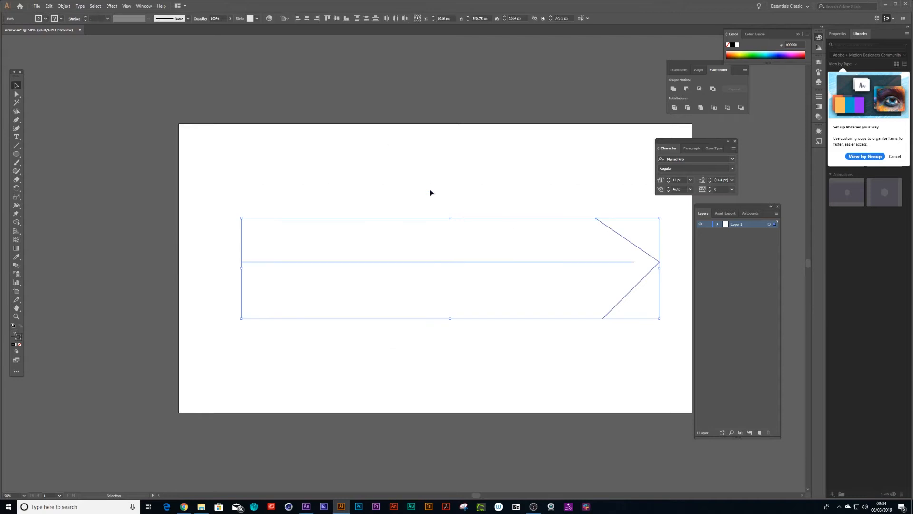
Apply Art Brush 1 to the arrow paths and thicken the shaft's stroke weight.
{"action": "left_click", "coordinate": [186, 18]}
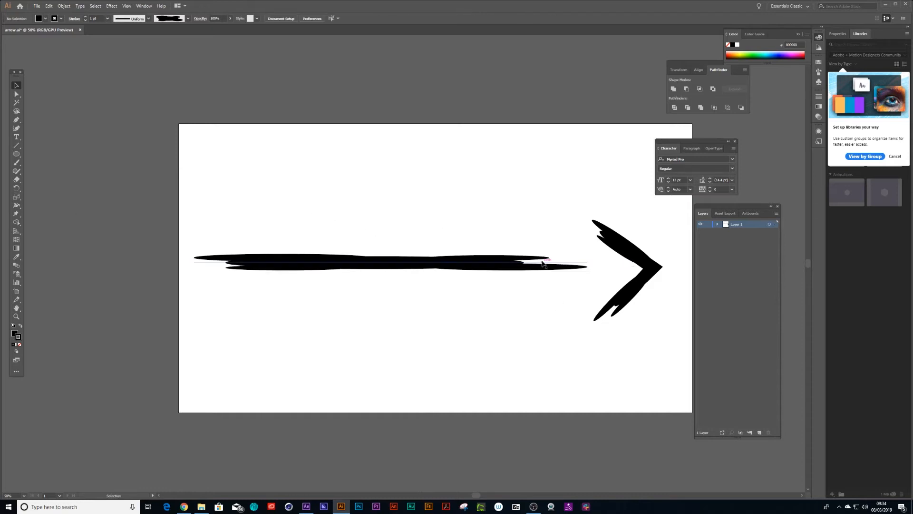
{"action": "left_click", "coordinate": [541, 264]}
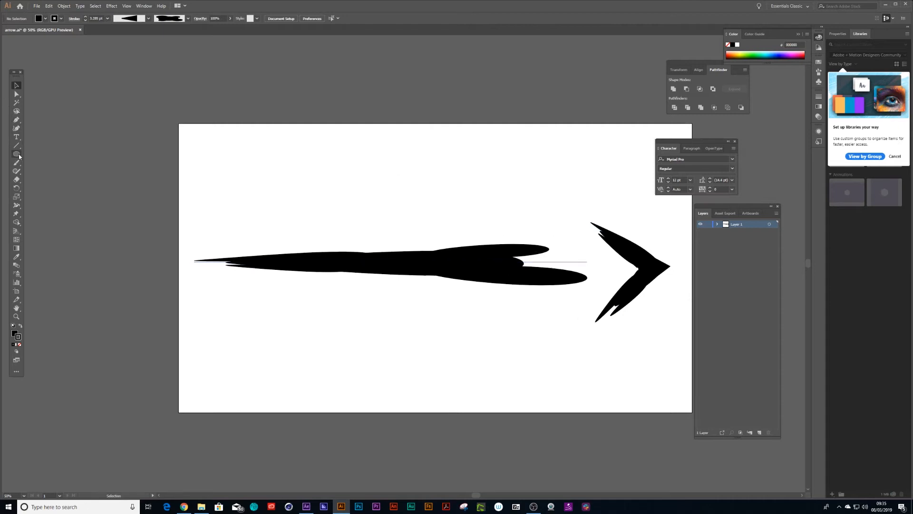
Clip the shaft's left part with a rectangle clipping mask and adjust the arrowhead.
{"action": "left_click_drag", "start_coordinate": [188, 204], "coordinate": [508, 299]}
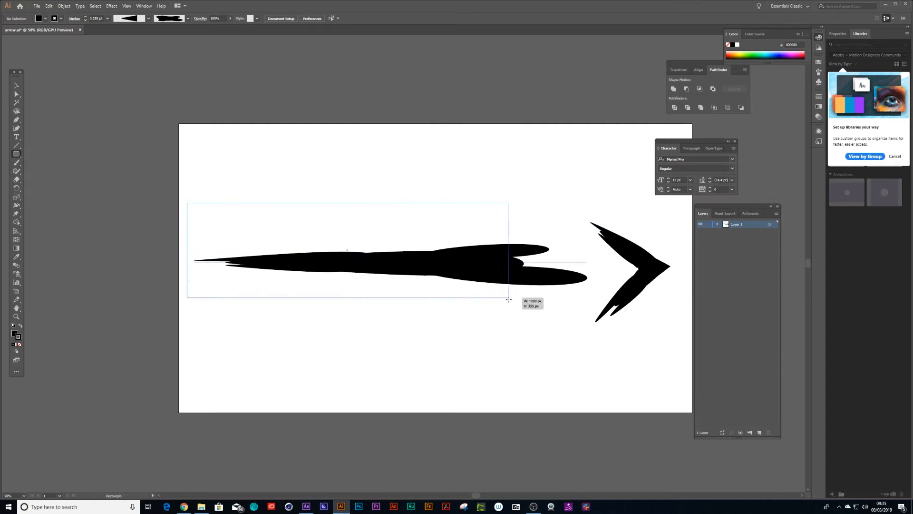
{"action": "left_click_drag", "start_coordinate": [188, 204], "coordinate": [507, 300]}
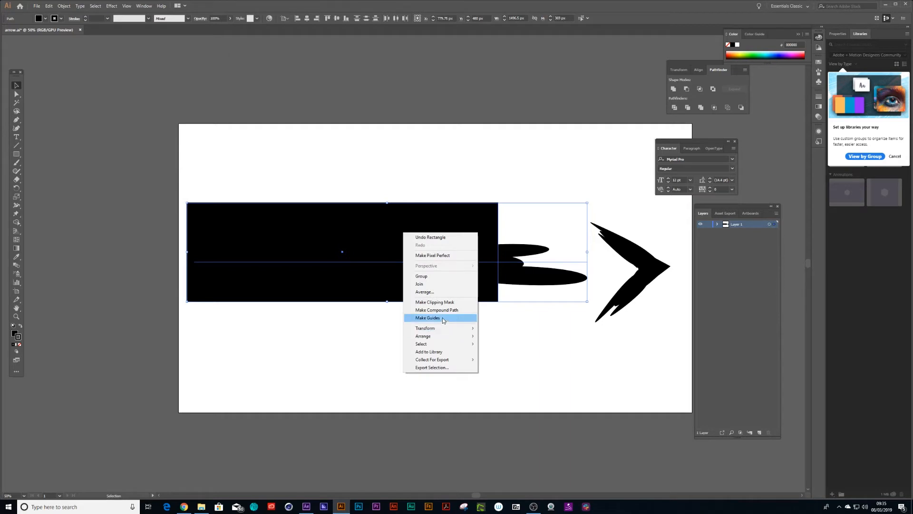
{"action": "left_click", "coordinate": [427, 318]}
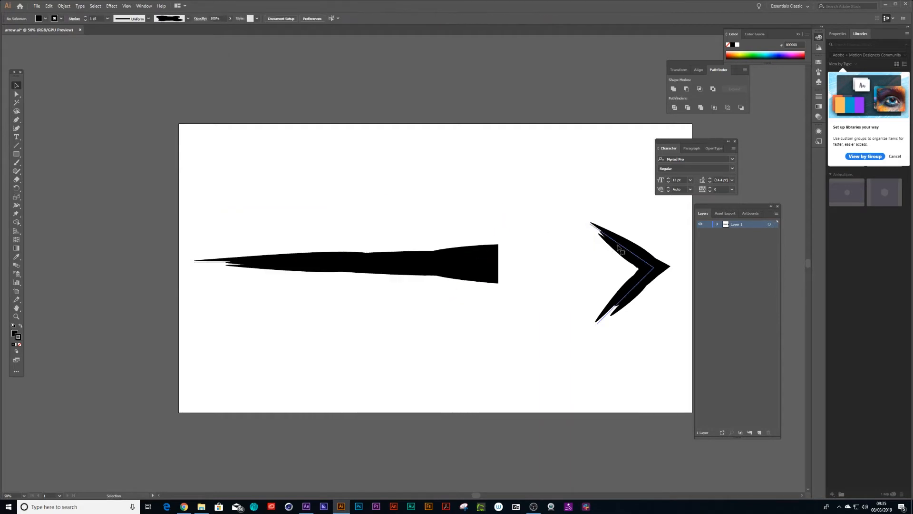
{"action": "left_click_drag", "start_coordinate": [629, 274], "coordinate": [480, 274]}
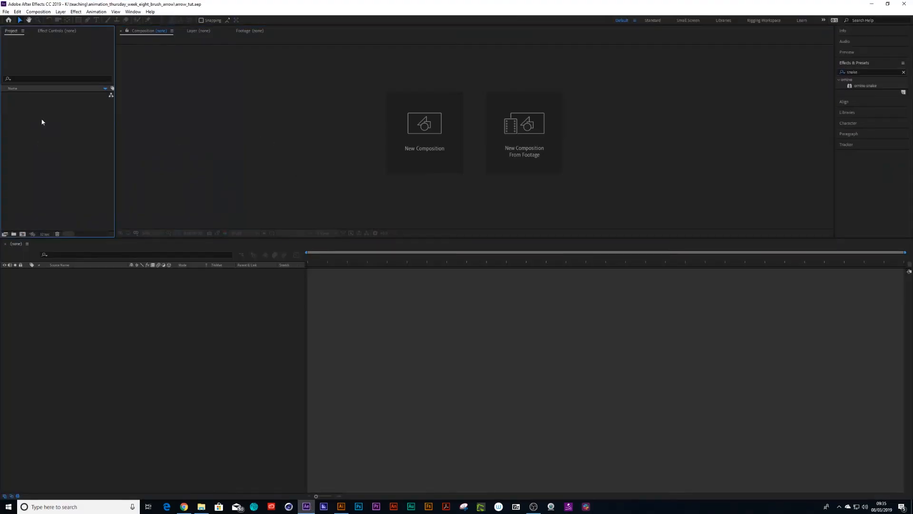
Import the arrow Illustrator file from Backup > teaching > brush arrow > (Footage).
{"action": "left_click", "coordinate": [6, 12]}
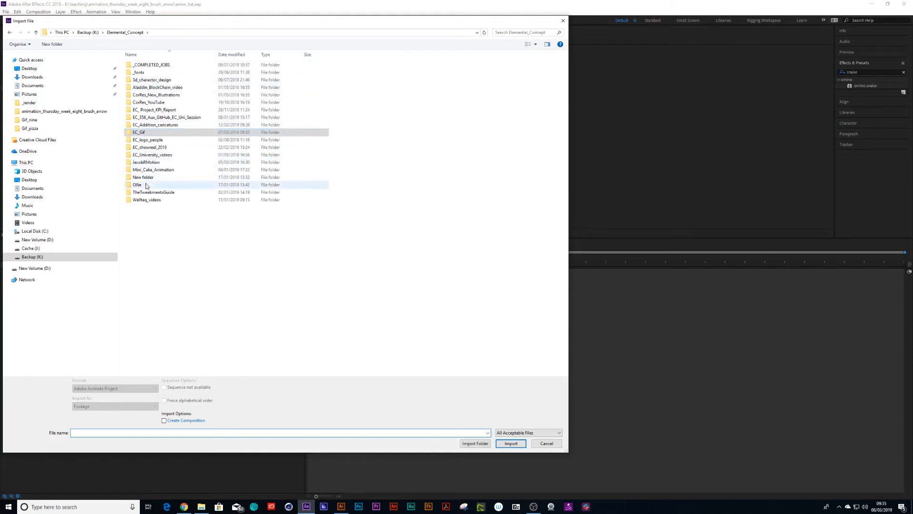
{"action": "left_click", "coordinate": [62, 33]}
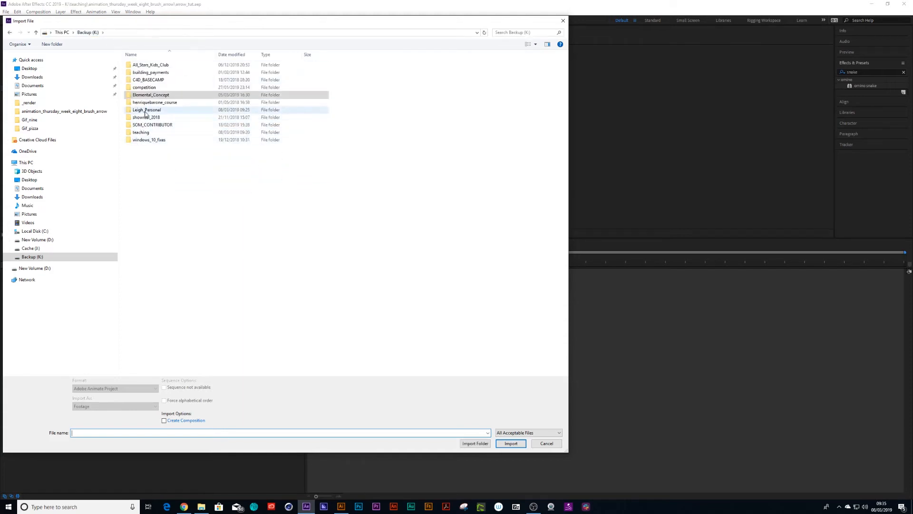
{"action": "double_click", "coordinate": [140, 132]}
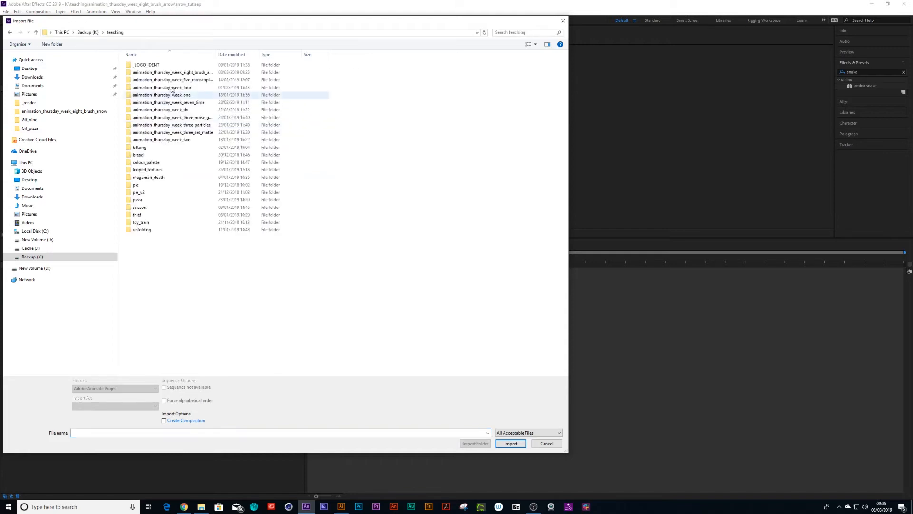
{"action": "double_click", "coordinate": [172, 72]}
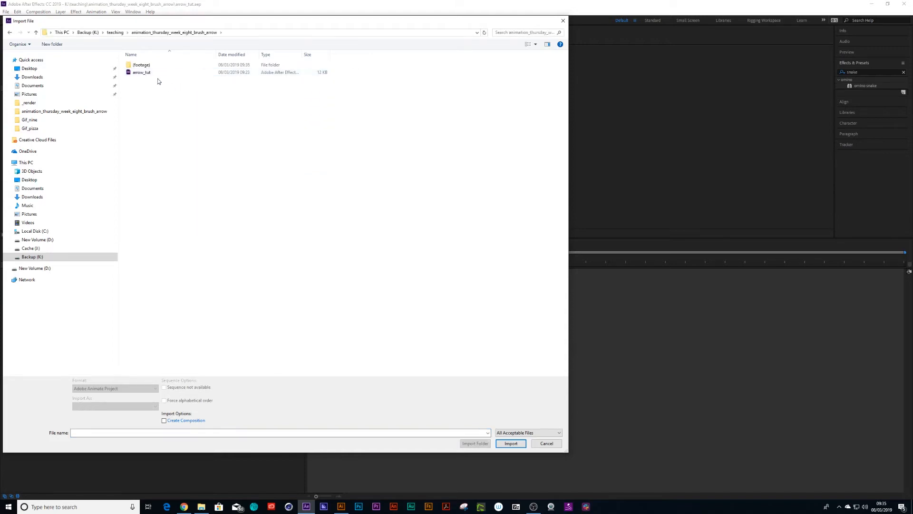
{"action": "double_click", "coordinate": [141, 64]}
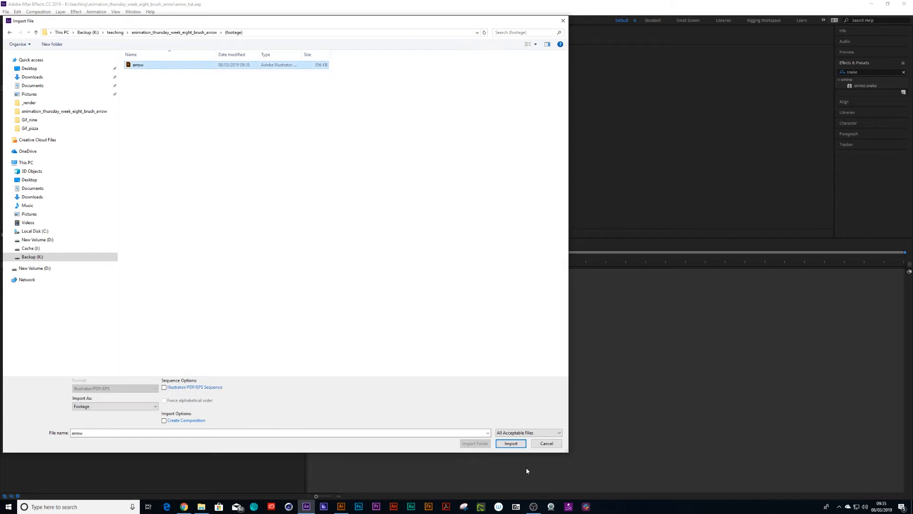
{"action": "left_click", "coordinate": [510, 443]}
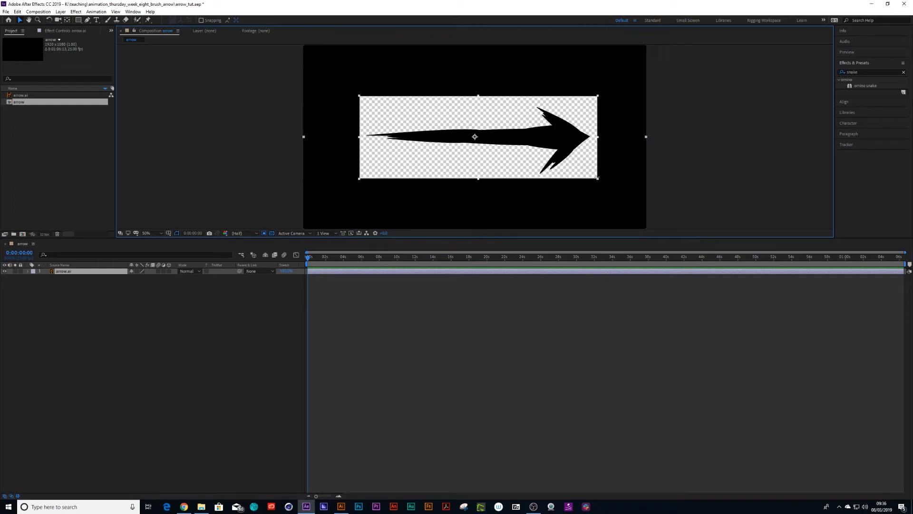
{"action": "mouse_move", "coordinate": [476, 98]}
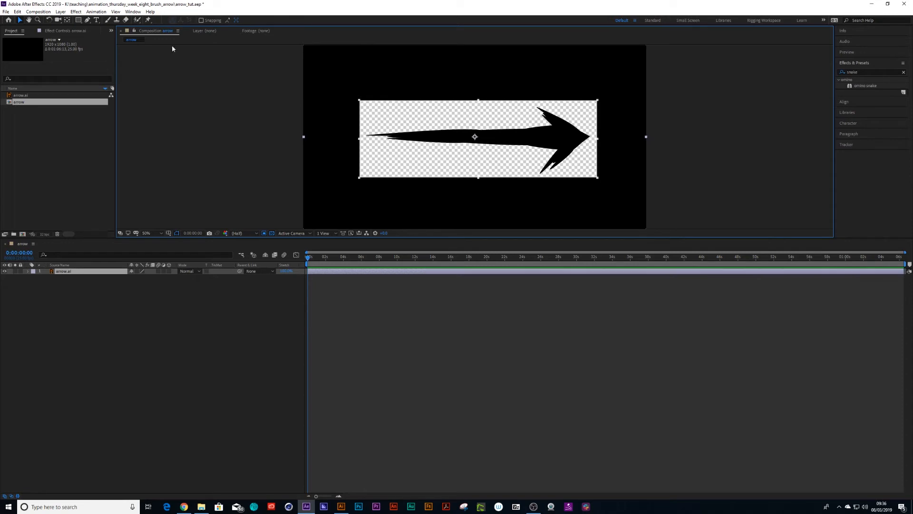
Crop the arrow comp to the artwork's size and clear the project selection.
{"action": "left_click", "coordinate": [38, 11]}
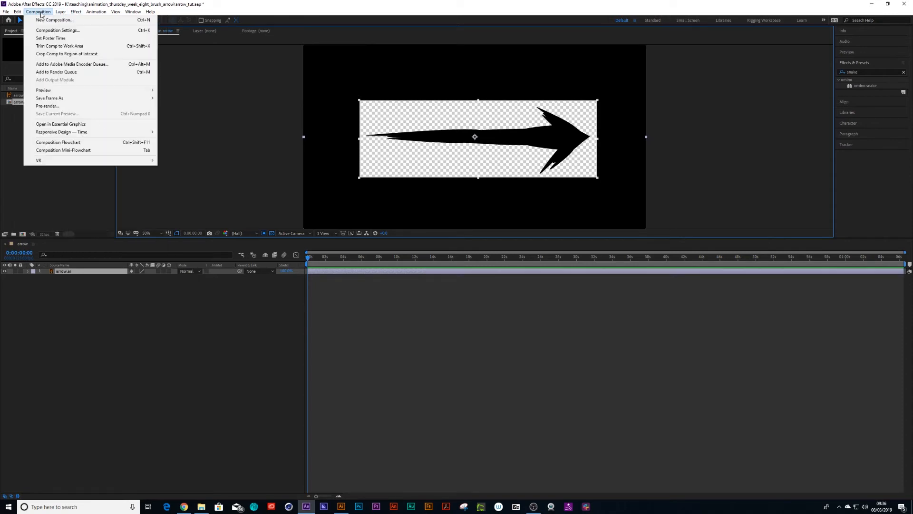
{"action": "mouse_move", "coordinate": [59, 46]}
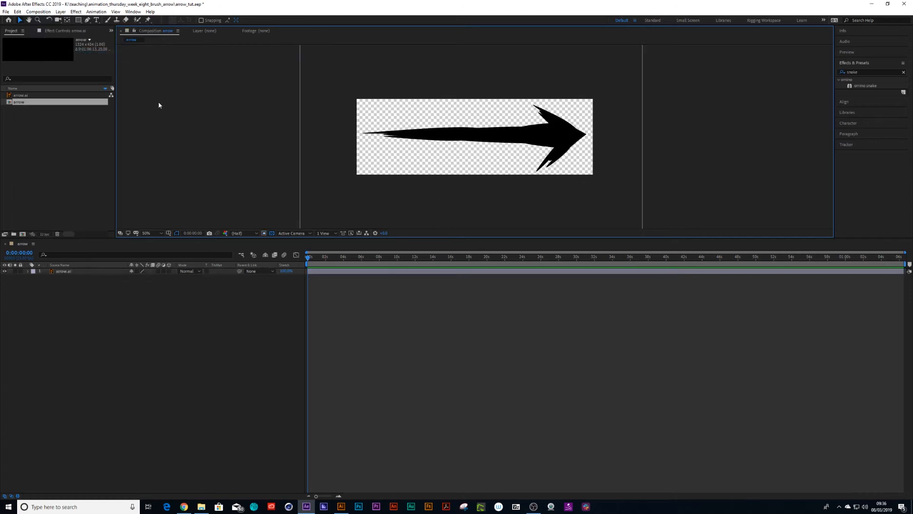
{"action": "mouse_move", "coordinate": [53, 127]}
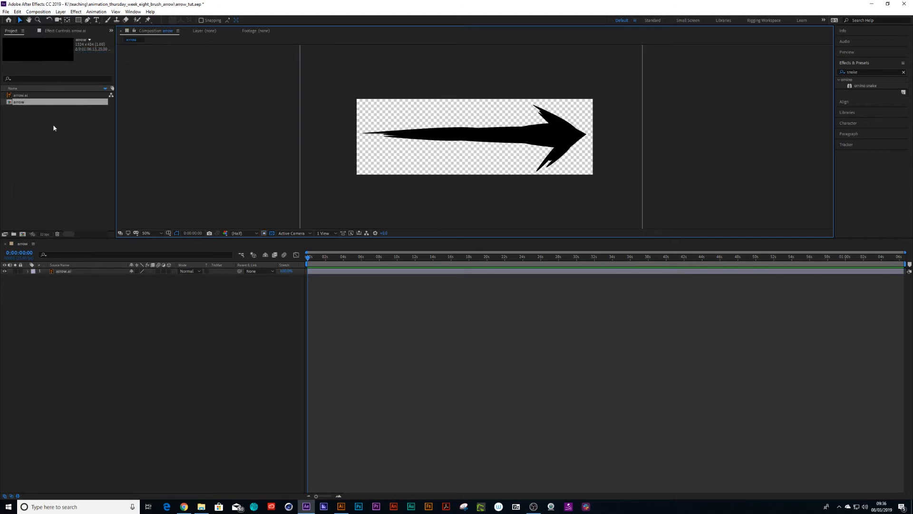
{"action": "left_click", "coordinate": [19, 102]}
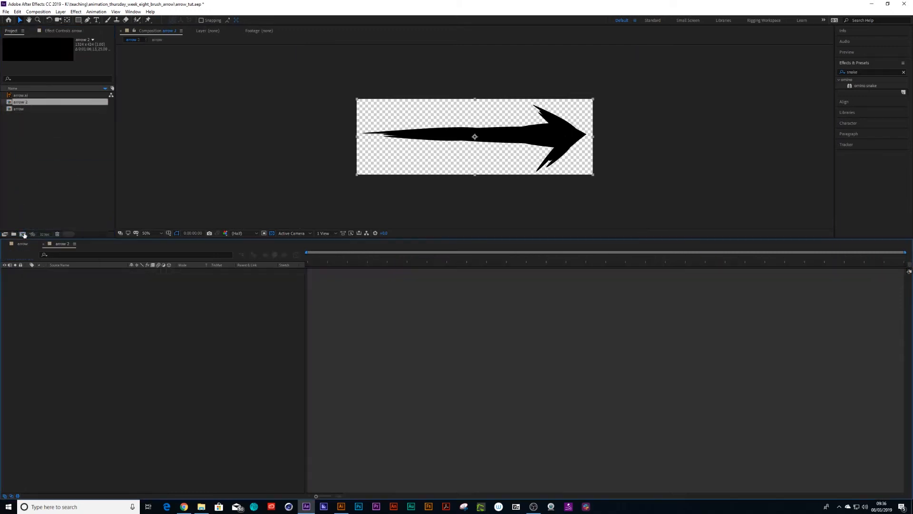
Rename the new composition to 'animation'.
{"action": "double_click", "coordinate": [20, 102]}
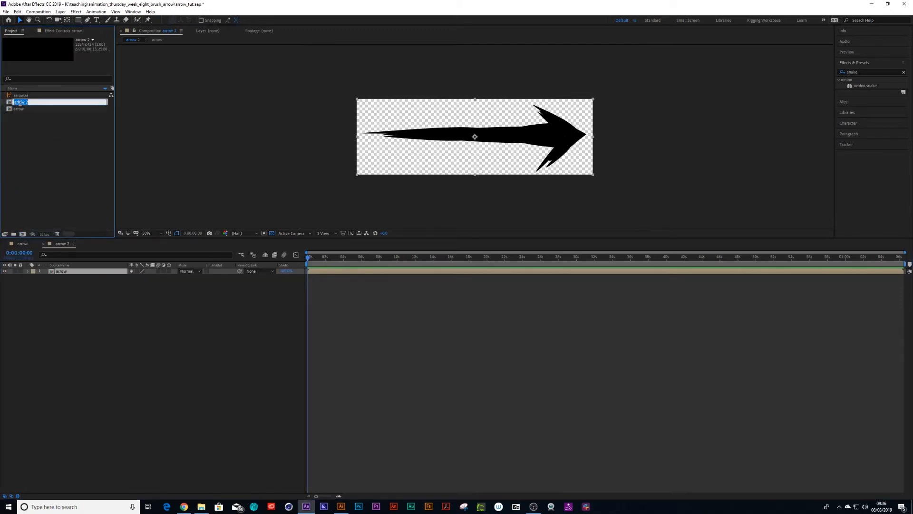
{"action": "type", "text": "anim"}
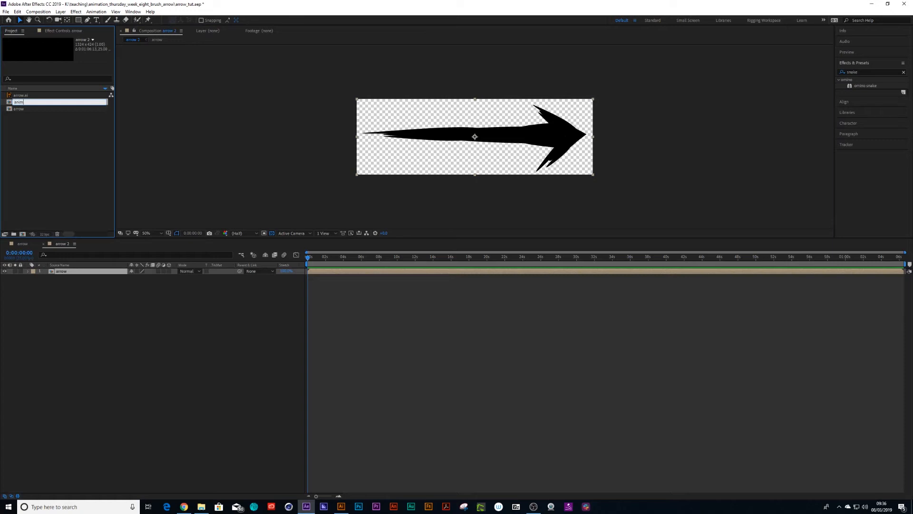
{"action": "key", "text": "enter"}
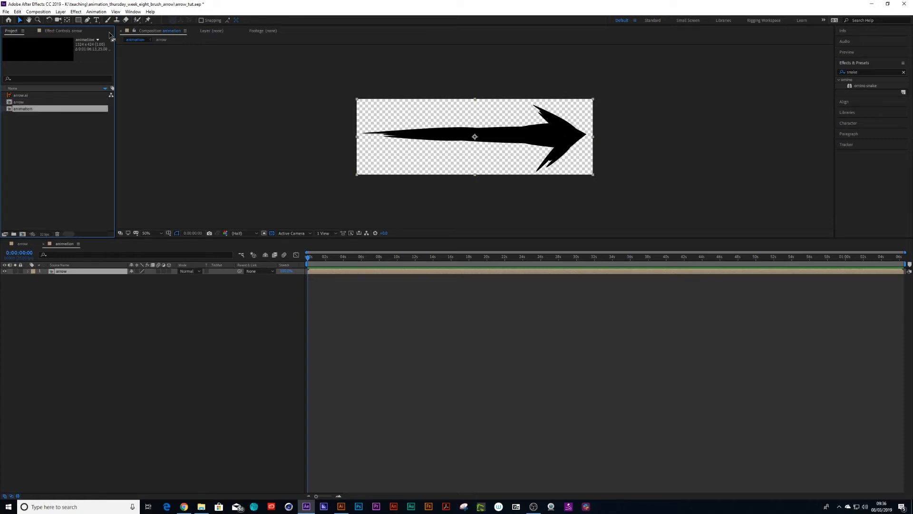
Set the animation comp's preset to HDTV 1080 25, making it 1920×1080.
{"action": "left_click", "coordinate": [38, 12]}
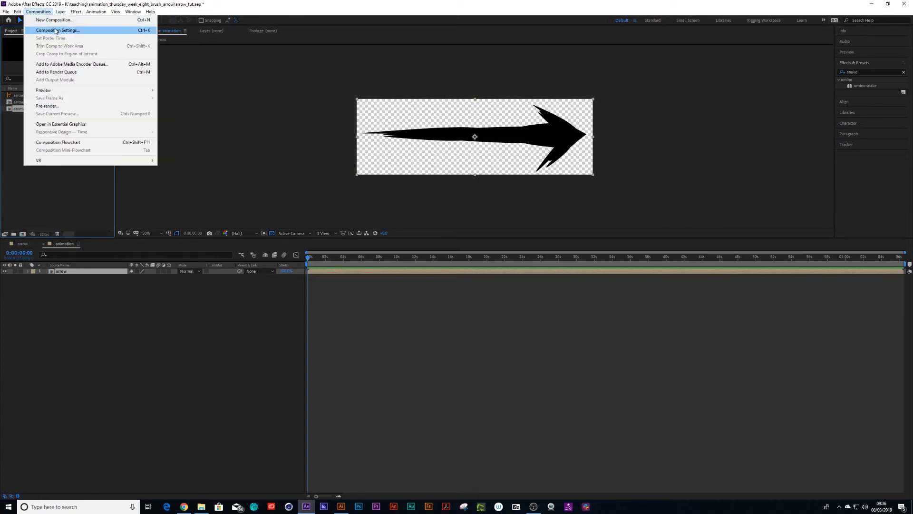
{"action": "left_click", "coordinate": [58, 30]}
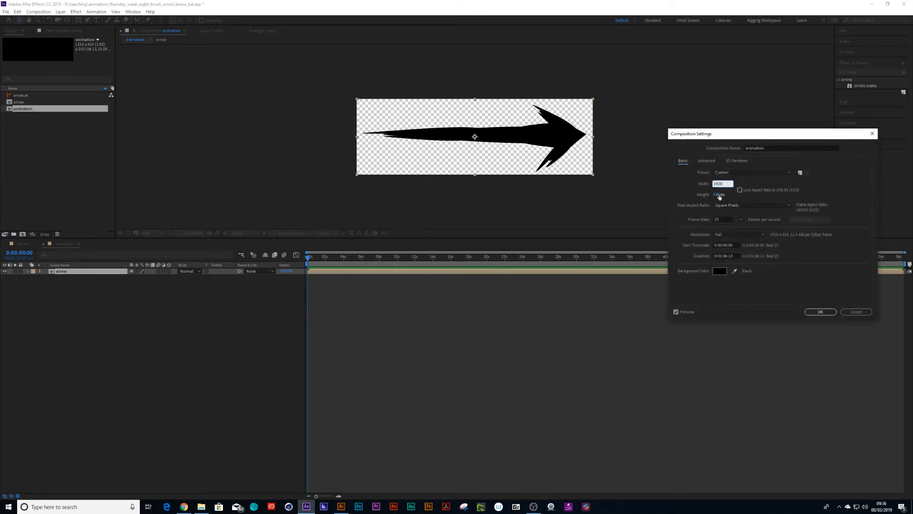
{"action": "left_click", "coordinate": [751, 172]}
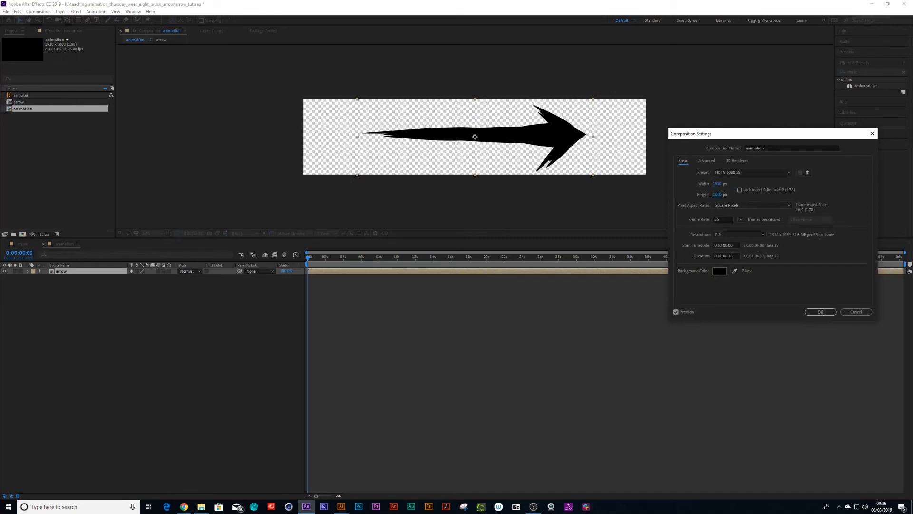
{"action": "left_click", "coordinate": [820, 312]}
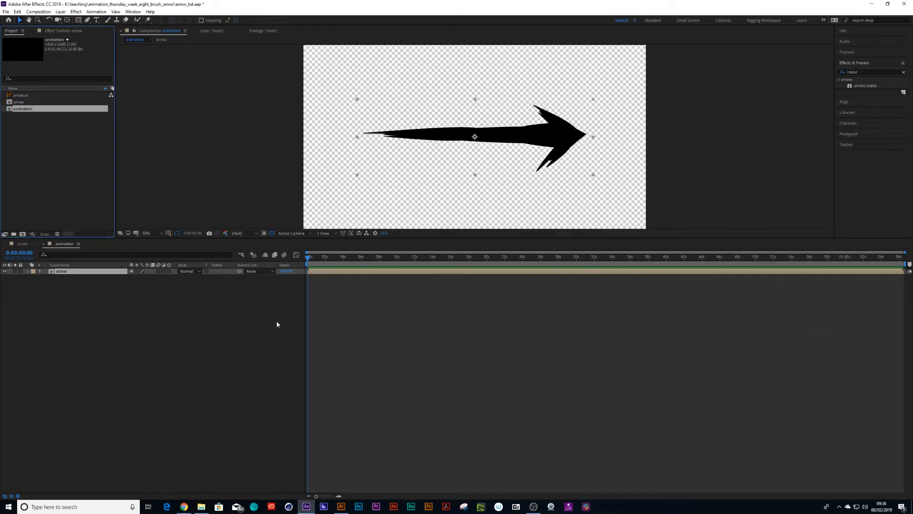
{"action": "left_click", "coordinate": [5, 271]}
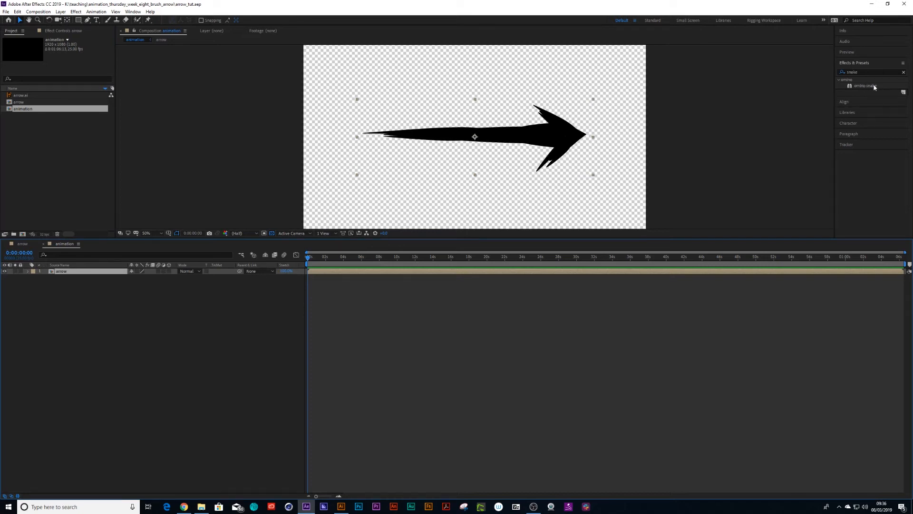
{"action": "mouse_move", "coordinate": [865, 86]}
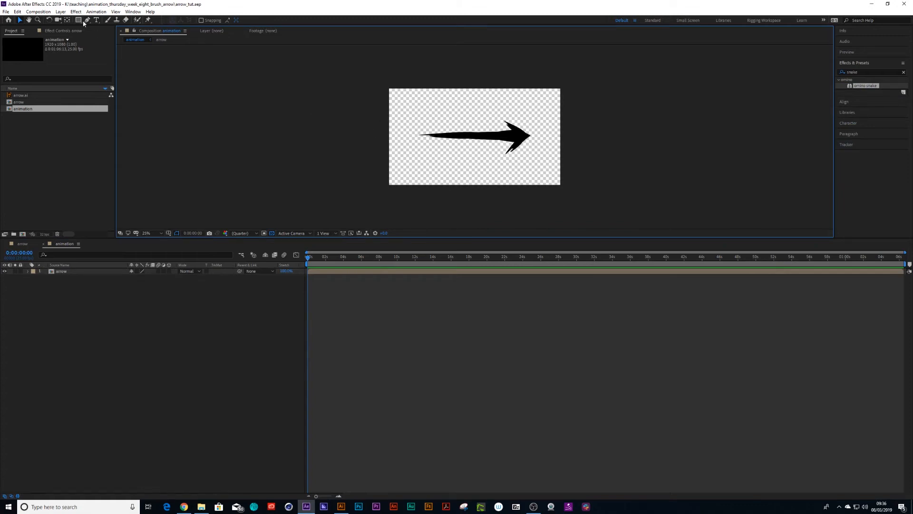
Create a new solid layer with default settings via Layer > New > Solid for the mask path.
{"action": "left_click", "coordinate": [148, 20]}
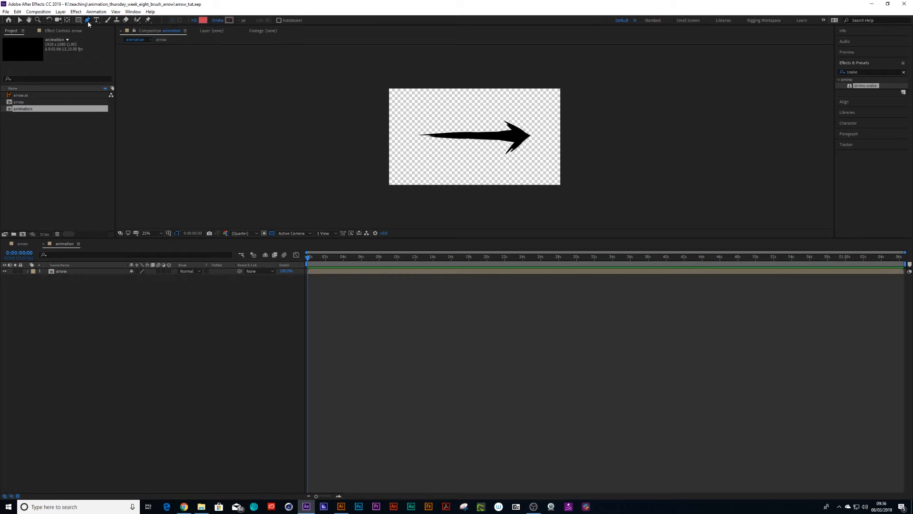
{"action": "mouse_move", "coordinate": [58, 279]}
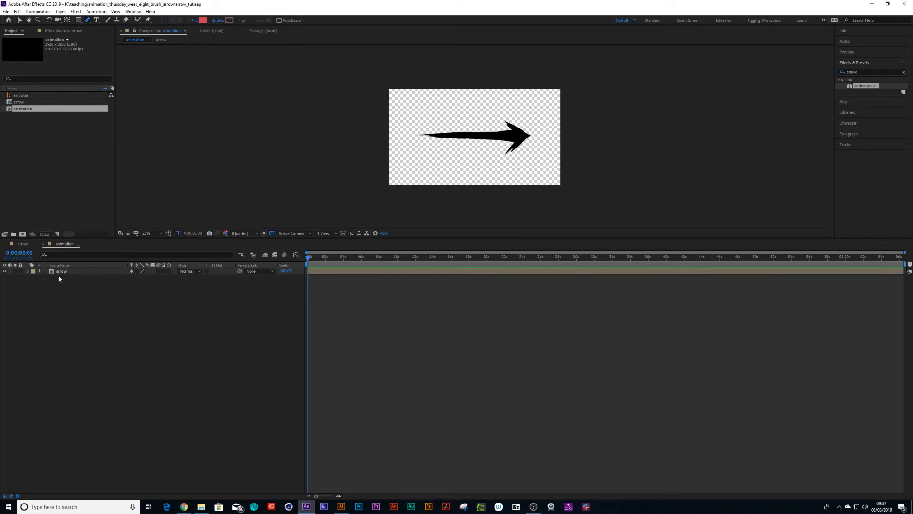
{"action": "left_click", "coordinate": [60, 11]}
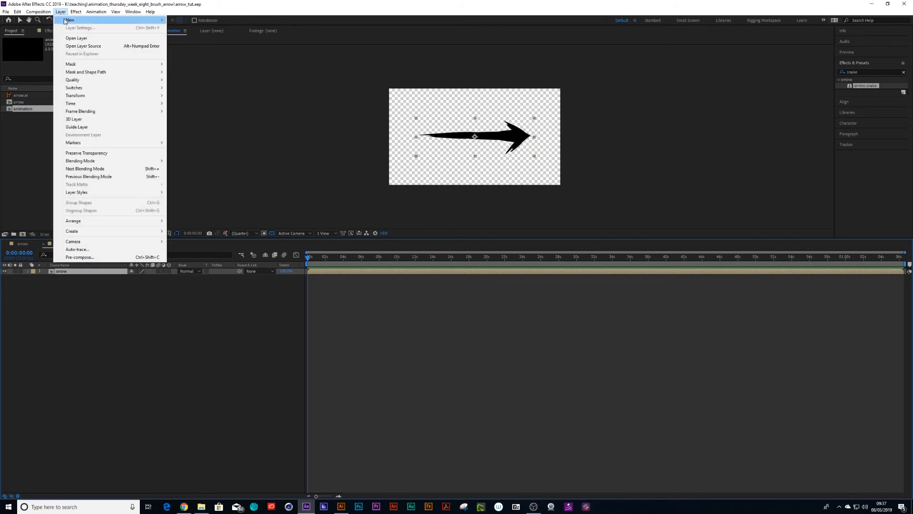
{"action": "left_click", "coordinate": [69, 20]}
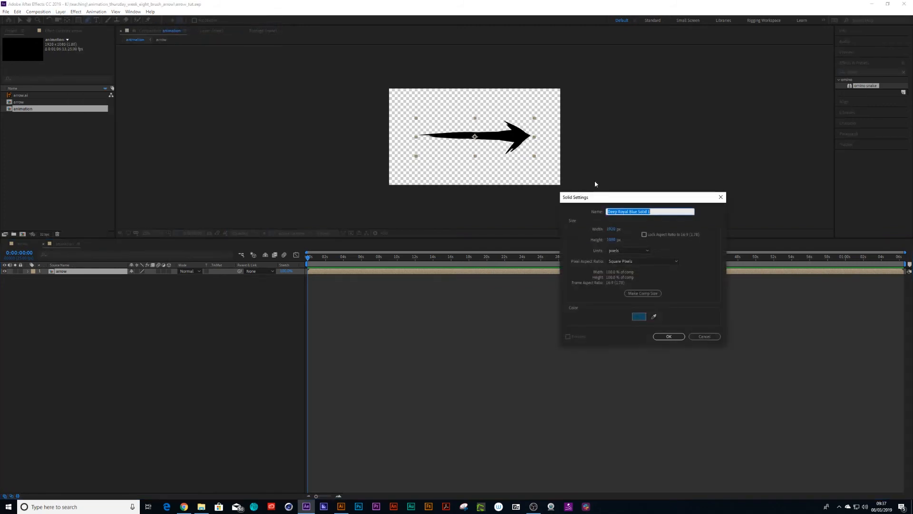
{"action": "left_click", "coordinate": [667, 336]}
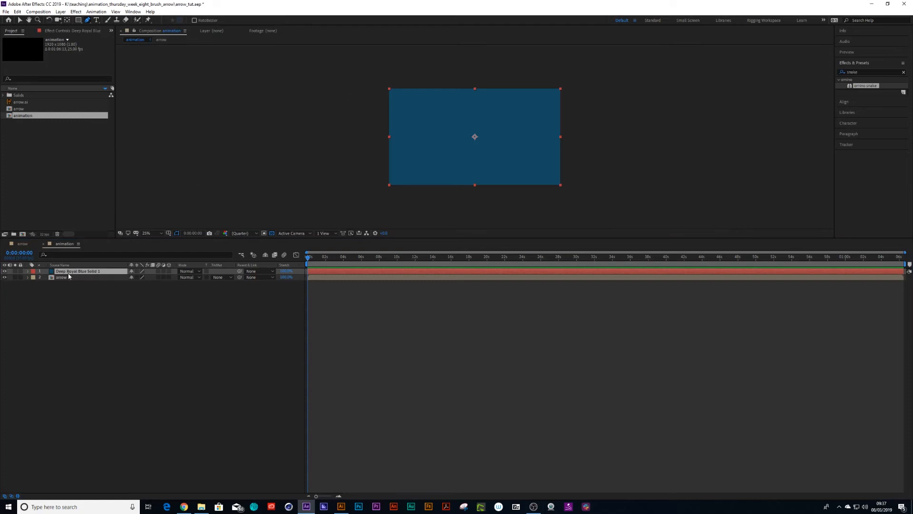
{"action": "double_click", "coordinate": [77, 272]}
{"action": "type", "text": "path"}
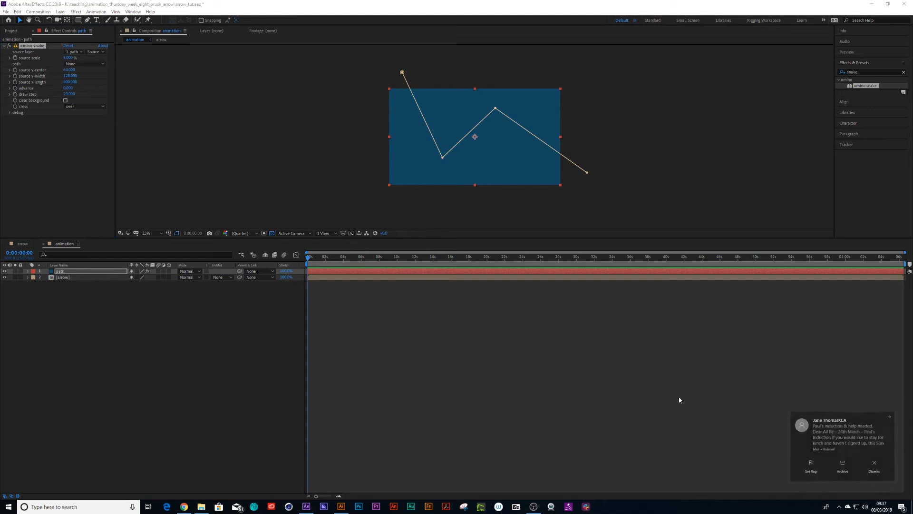
Set the Amino Snake source to the arrow layer and its path to Mask 1.
{"action": "left_click", "coordinate": [70, 64]}
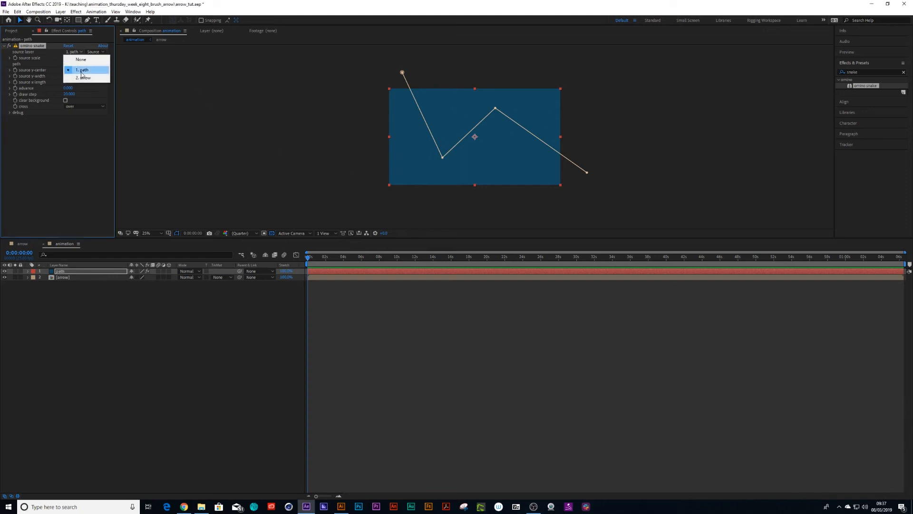
{"action": "left_click", "coordinate": [83, 77]}
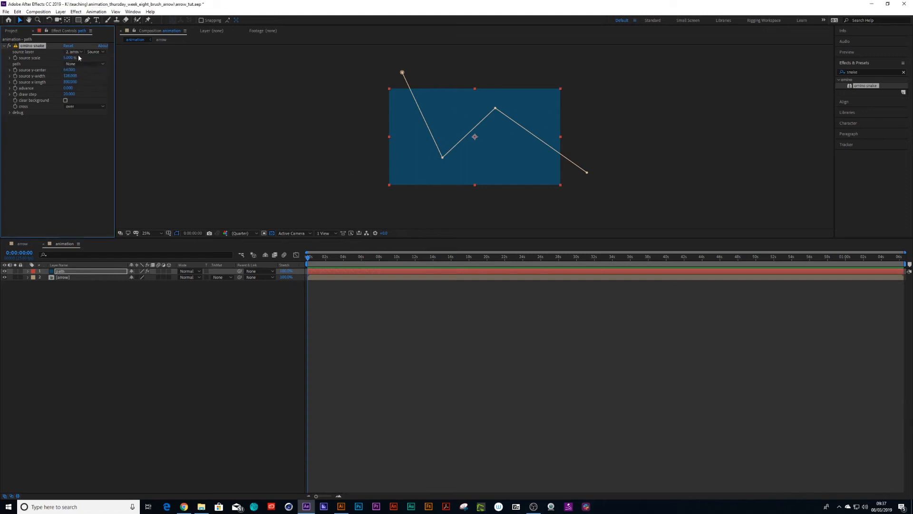
{"action": "left_click", "coordinate": [85, 62]}
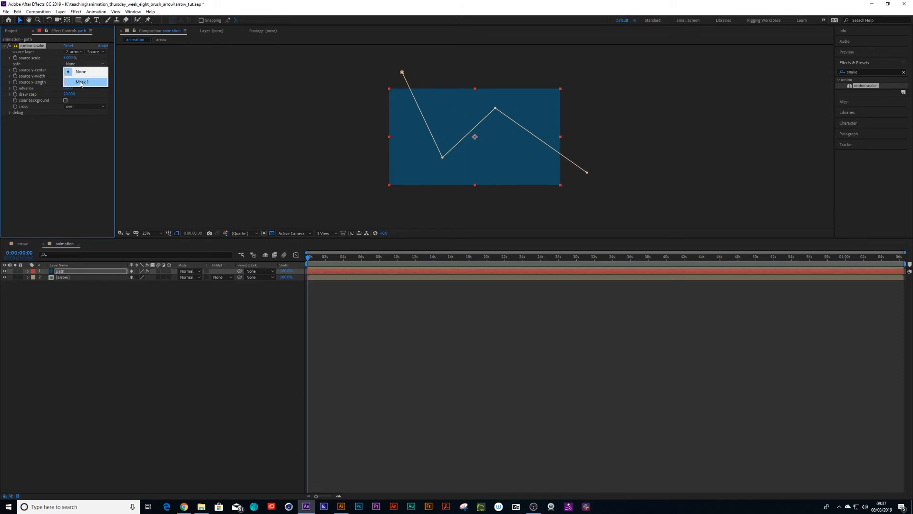
{"action": "left_click", "coordinate": [83, 82]}
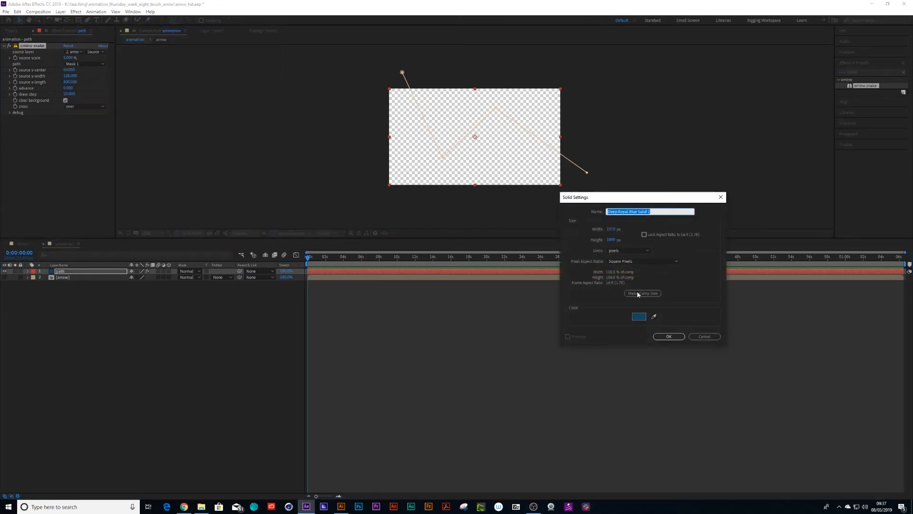
Pick white in the colour picker and create the comp-sized white solid.
{"action": "left_click", "coordinate": [639, 316]}
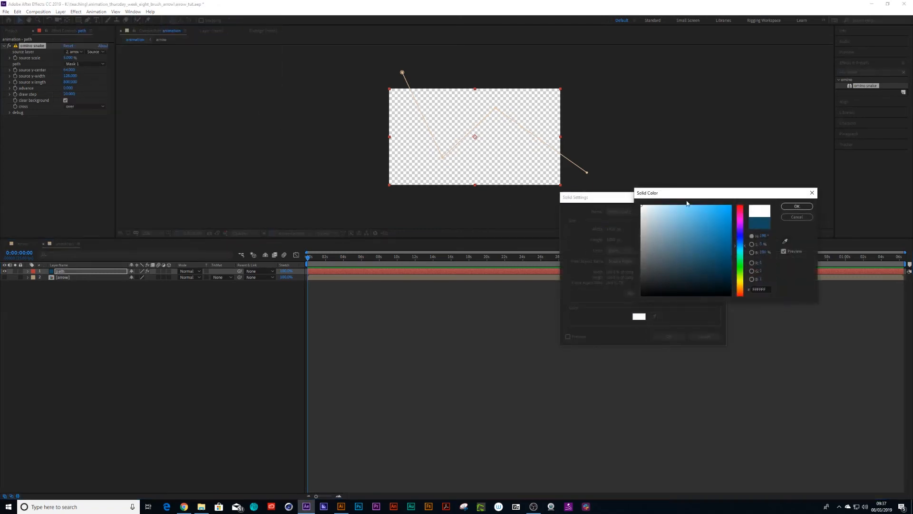
{"action": "left_click", "coordinate": [796, 205]}
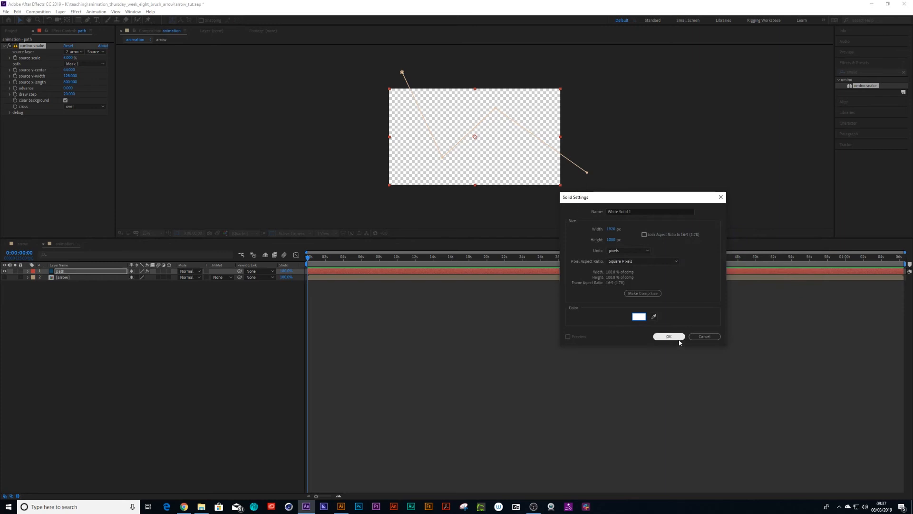
{"action": "left_click", "coordinate": [669, 336]}
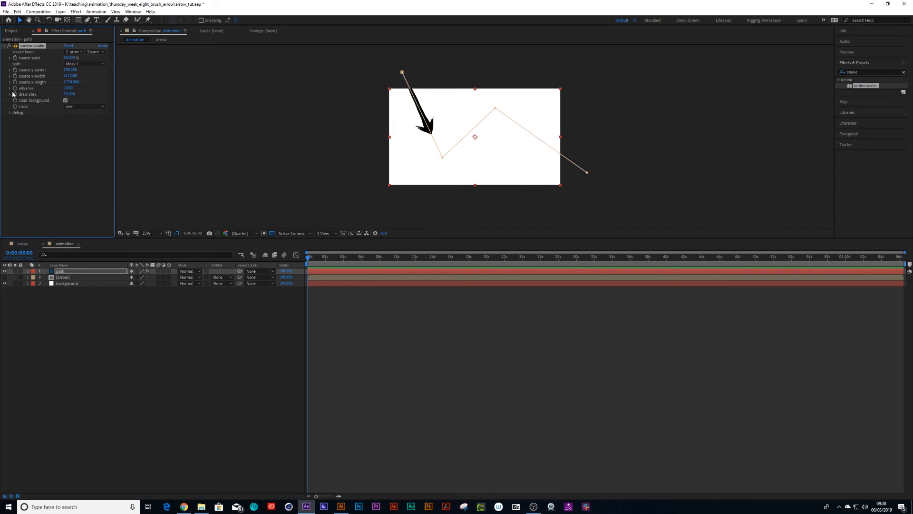
{"action": "mouse_move", "coordinate": [50, 92]}
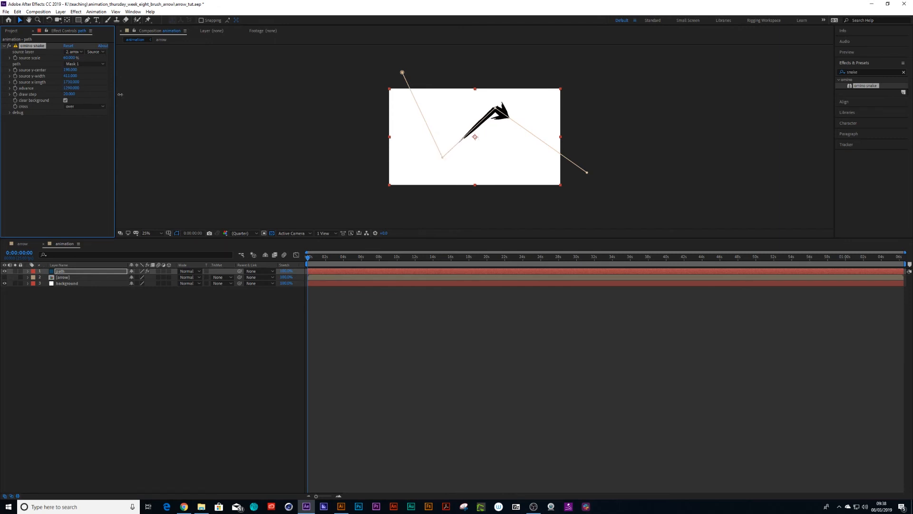
Zoom the composition viewer to 50% to check the arrow along the path.
{"action": "left_click", "coordinate": [152, 233]}
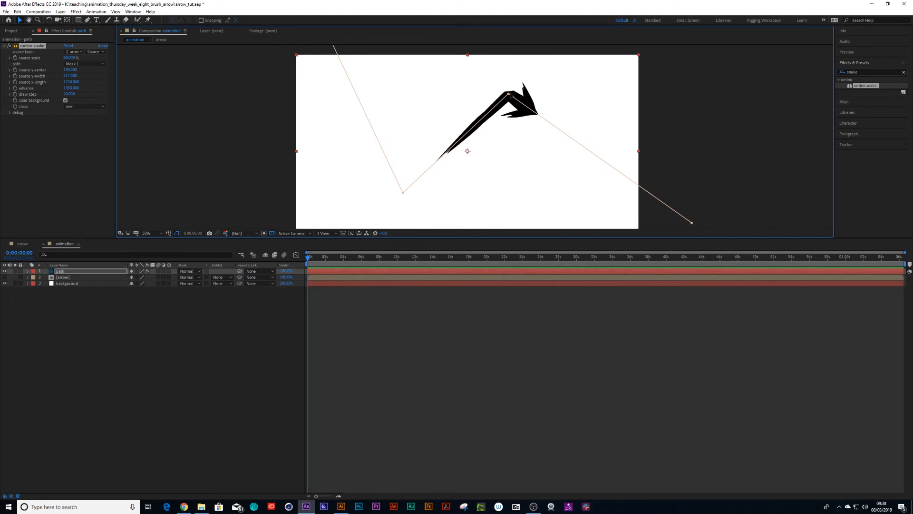
{"action": "mouse_move", "coordinate": [136, 54]}
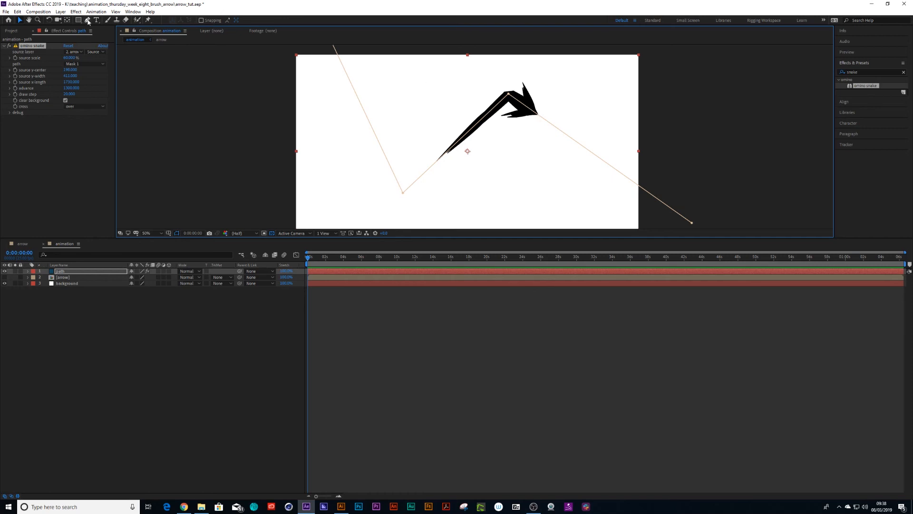
Switch to the Convert Vertex tool to turn the mask corners into Bezier curves.
{"action": "left_click", "coordinate": [87, 20]}
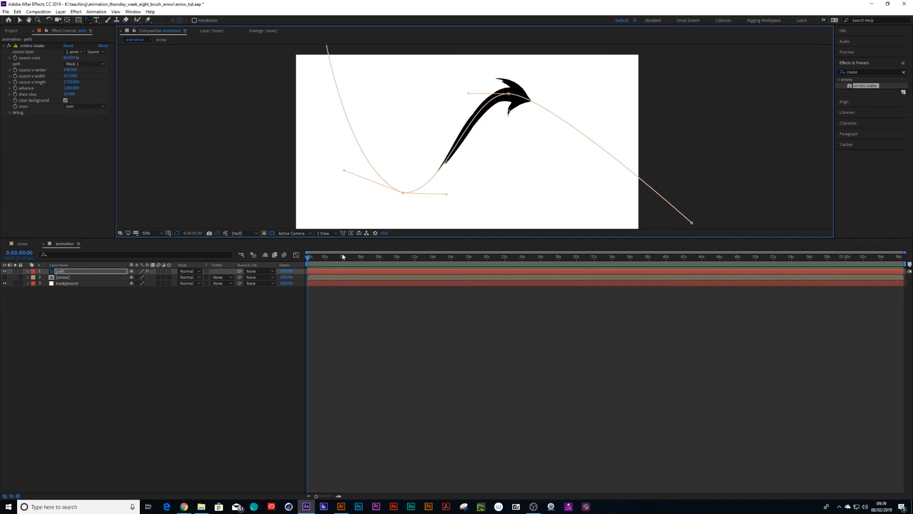
{"action": "mouse_move", "coordinate": [84, 170]}
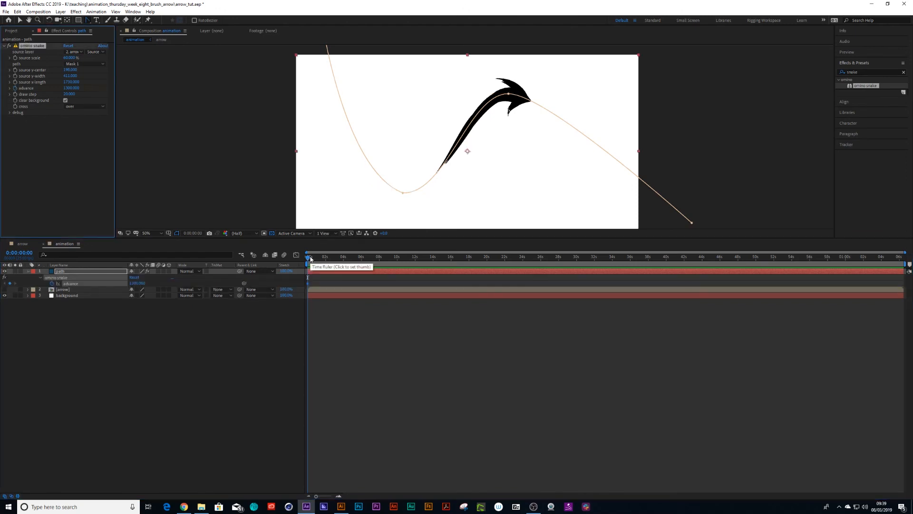
At frame 0, keyframe the snake's Advance at -250 so the arrow starts at the curve's beginning.
{"action": "left_click", "coordinate": [313, 256]}
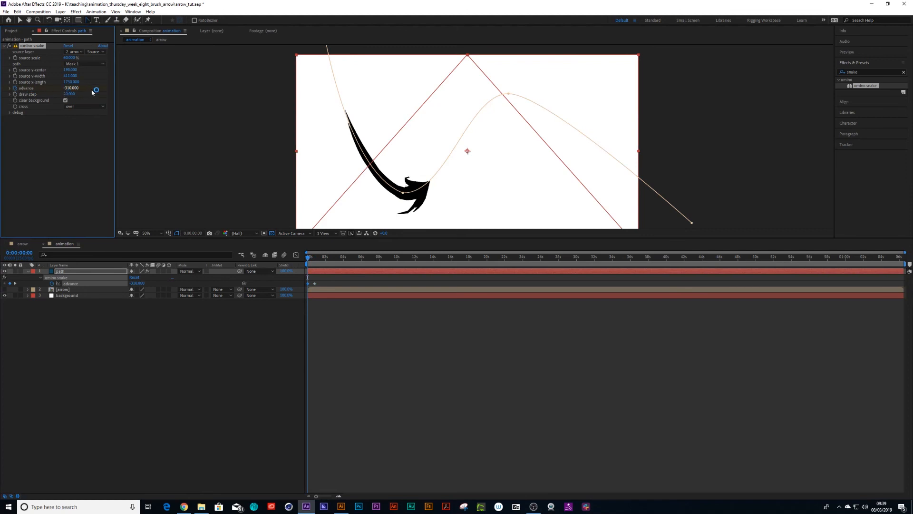
{"action": "left_click", "coordinate": [70, 94]}
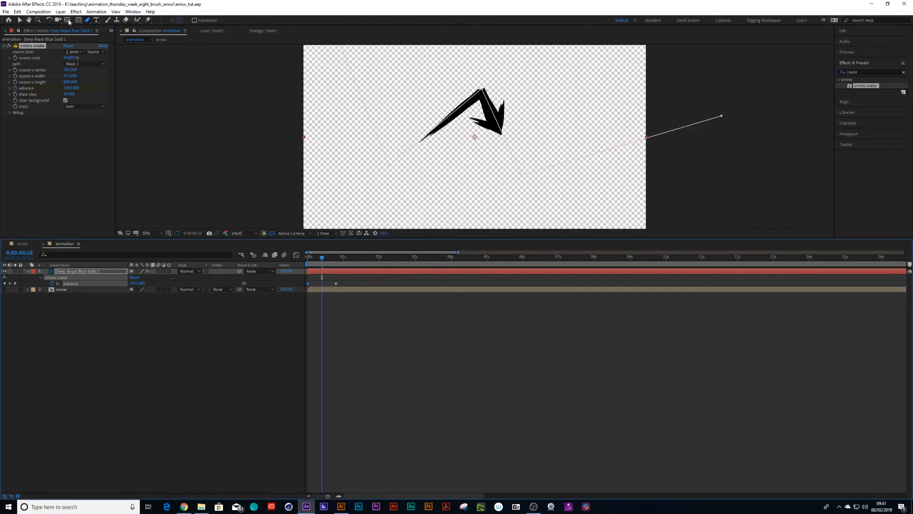
Create a new white solid via Layer > New > Solid to serve as the background.
{"action": "left_click", "coordinate": [86, 20]}
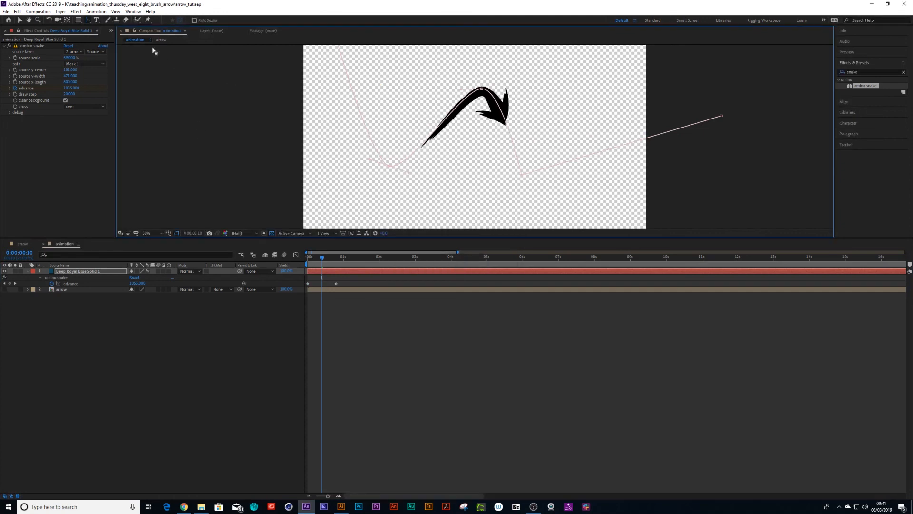
{"action": "left_click", "coordinate": [60, 11]}
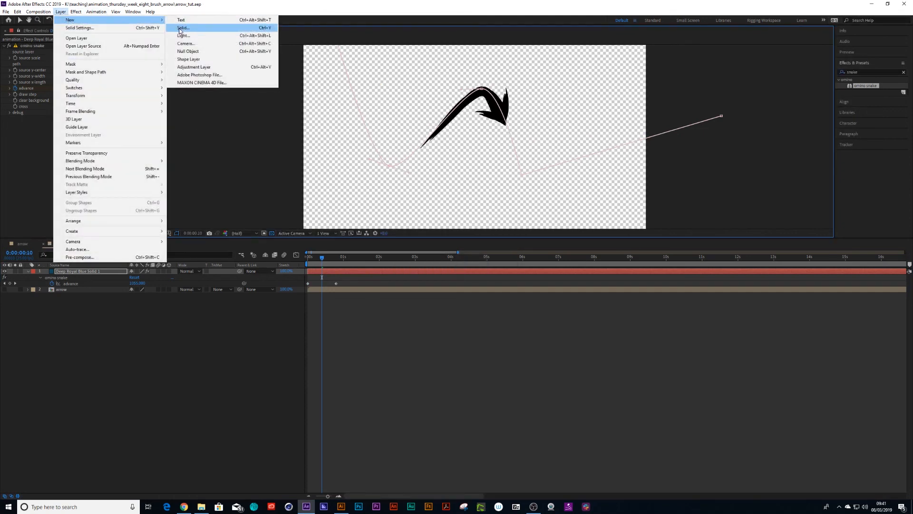
{"action": "left_click", "coordinate": [183, 27]}
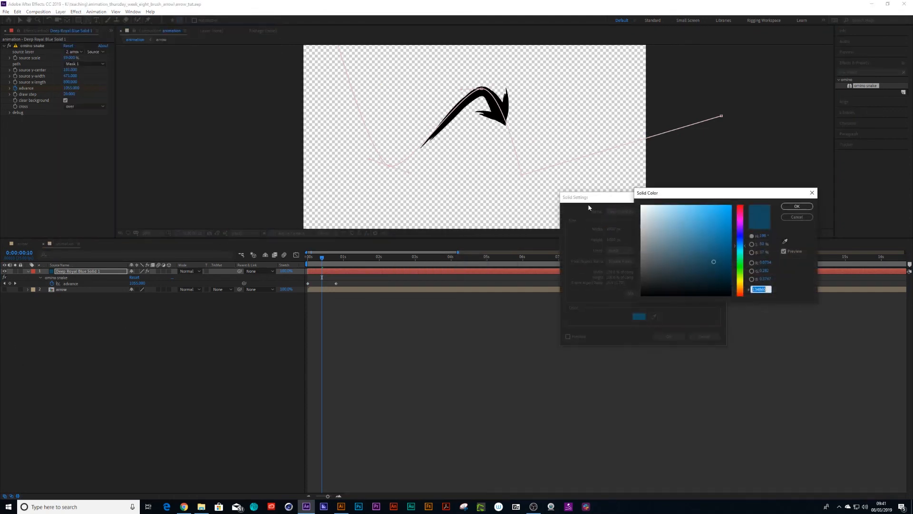
{"action": "left_click", "coordinate": [797, 217]}
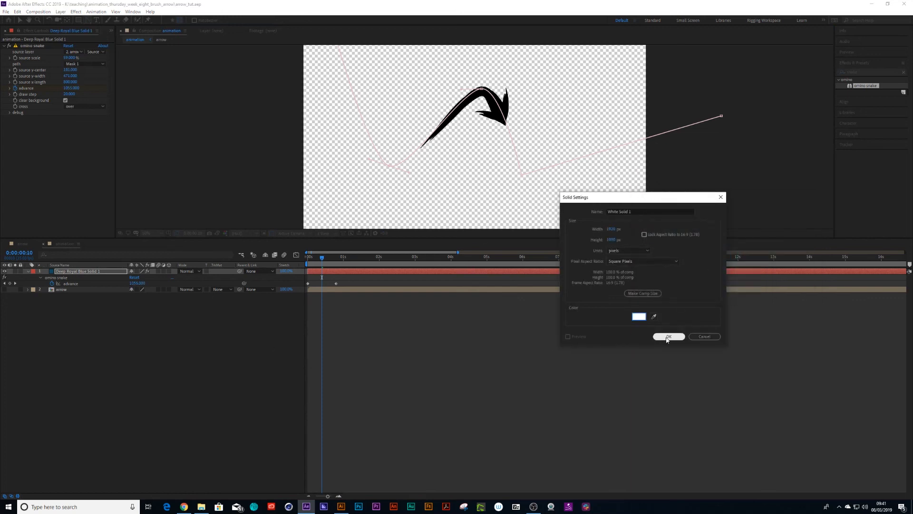
{"action": "left_click", "coordinate": [668, 336]}
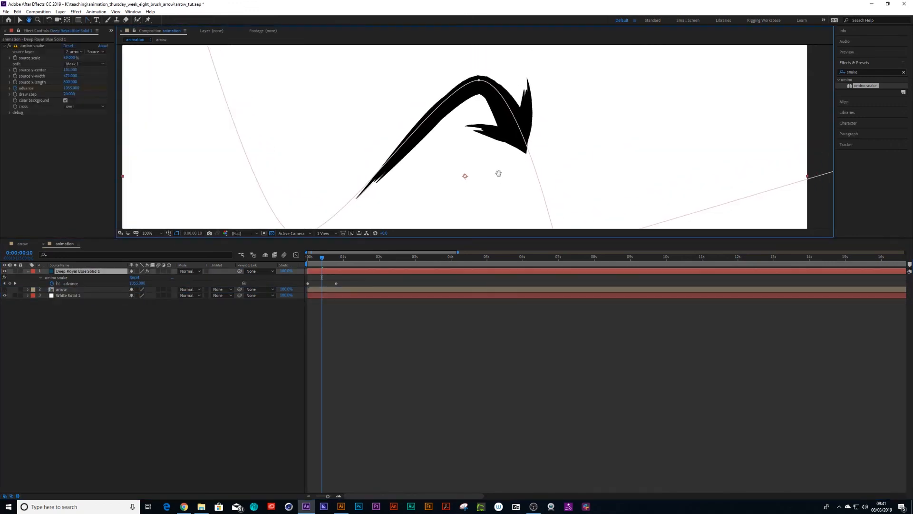
Set the Amino Snake draw step to 1.000 so the arrow's edges render smooth.
{"action": "left_click", "coordinate": [148, 233]}
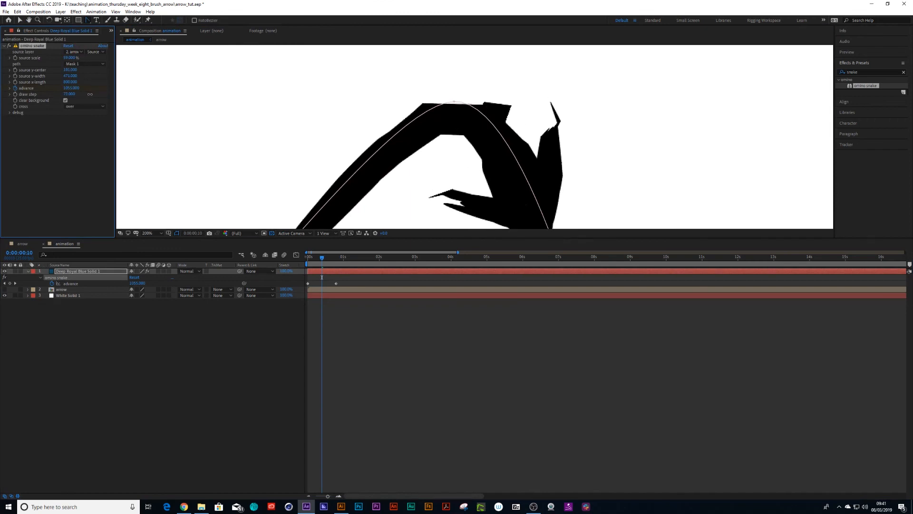
{"action": "type", "text": "1.000"}
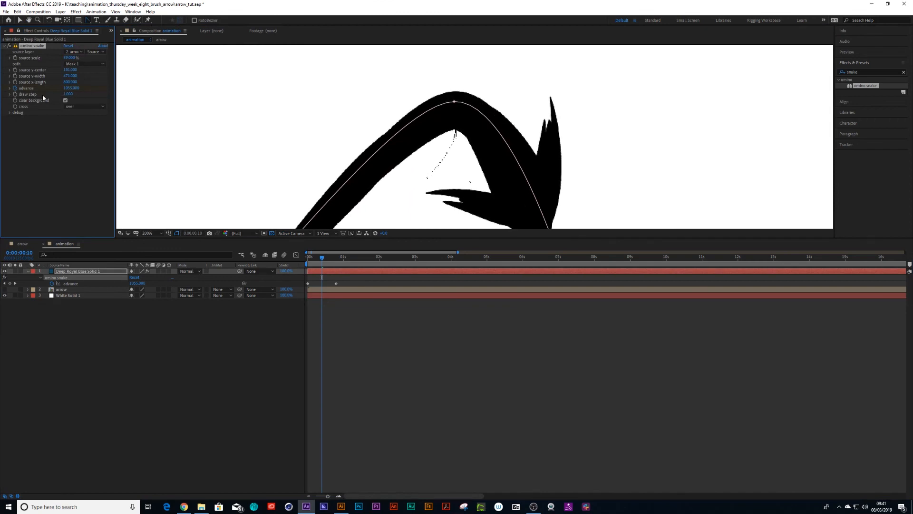
{"action": "left_click", "coordinate": [68, 94]}
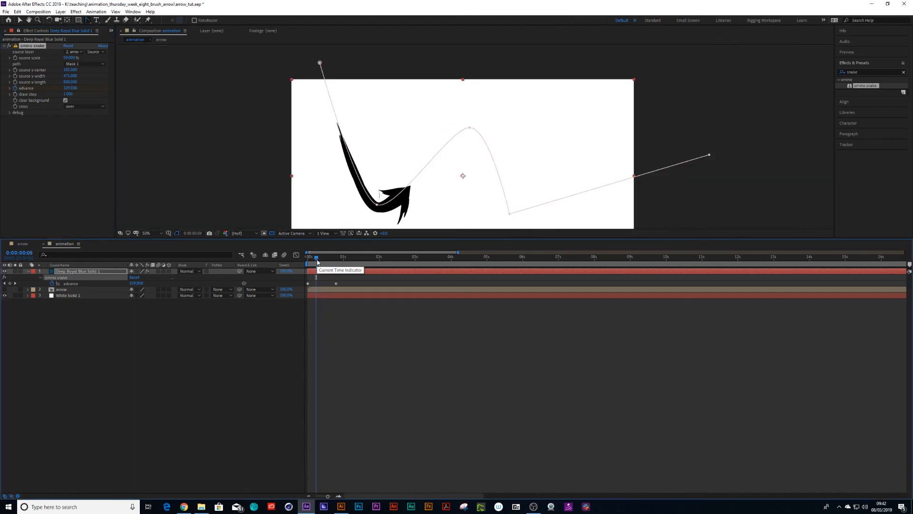
Scrub the animation while retuning source x-center, x-width and x-length, then return to frame 0.
{"action": "left_click_drag", "start_coordinate": [316, 256], "coordinate": [320, 256]}
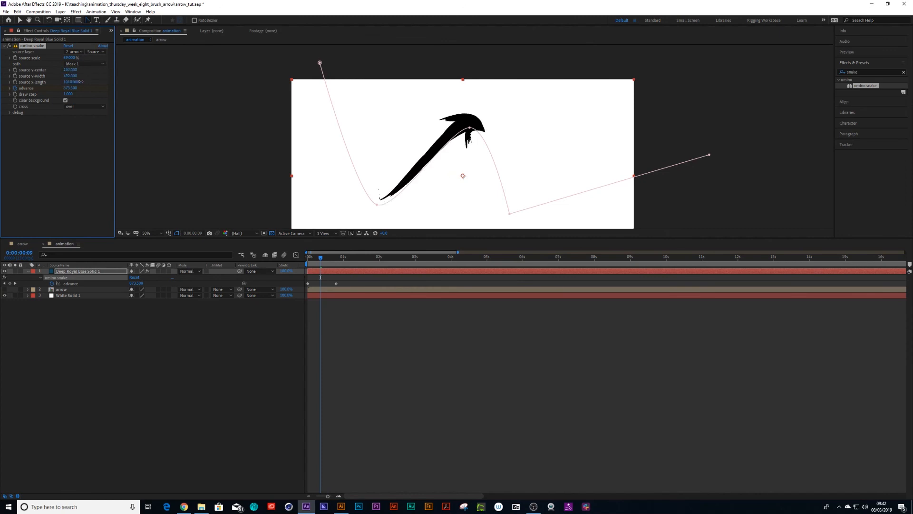
{"action": "left_click", "coordinate": [324, 256]}
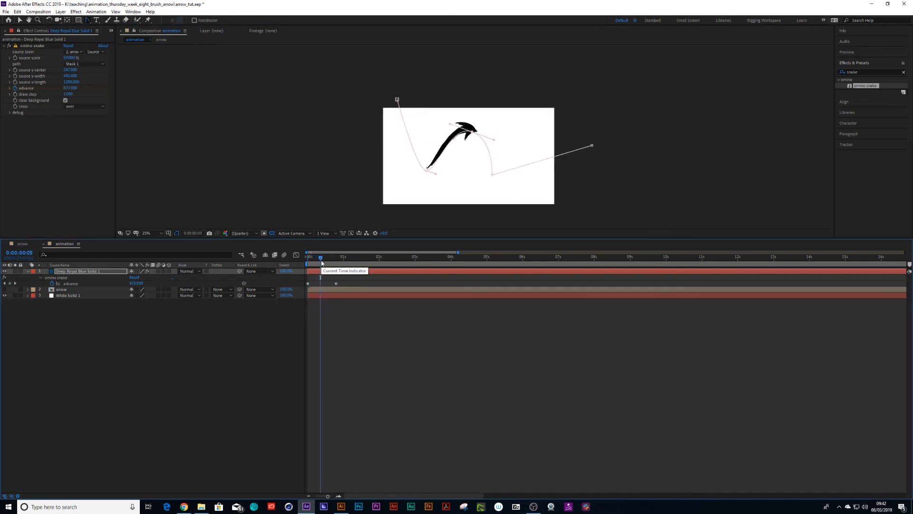
{"action": "left_click", "coordinate": [308, 256]}
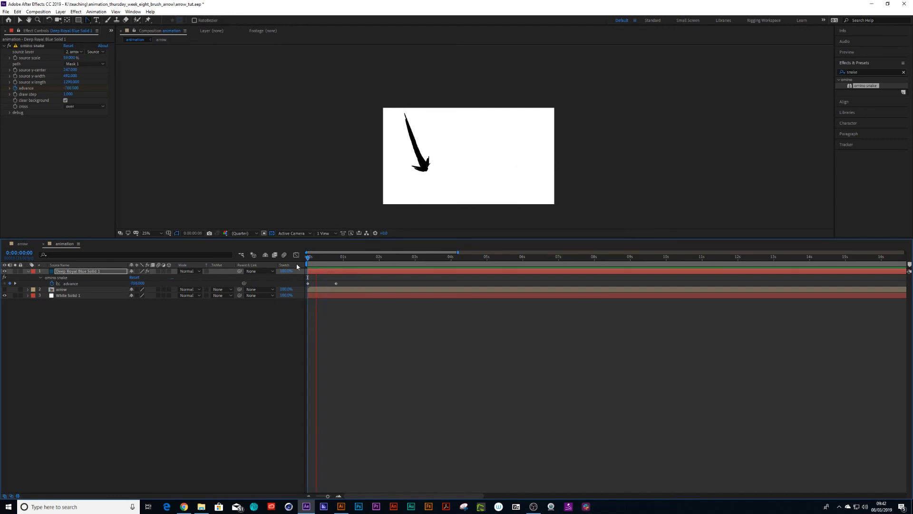